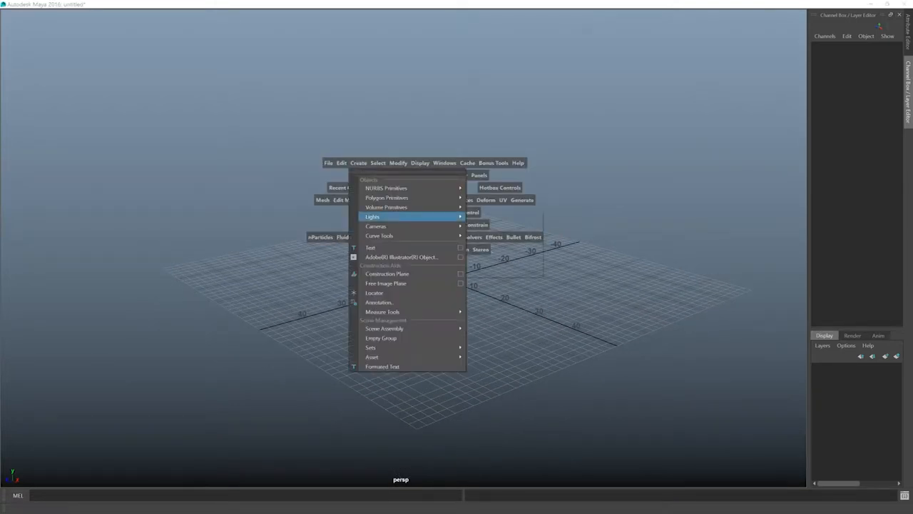
{"action": "mouse_move", "coordinate": [386, 197]}
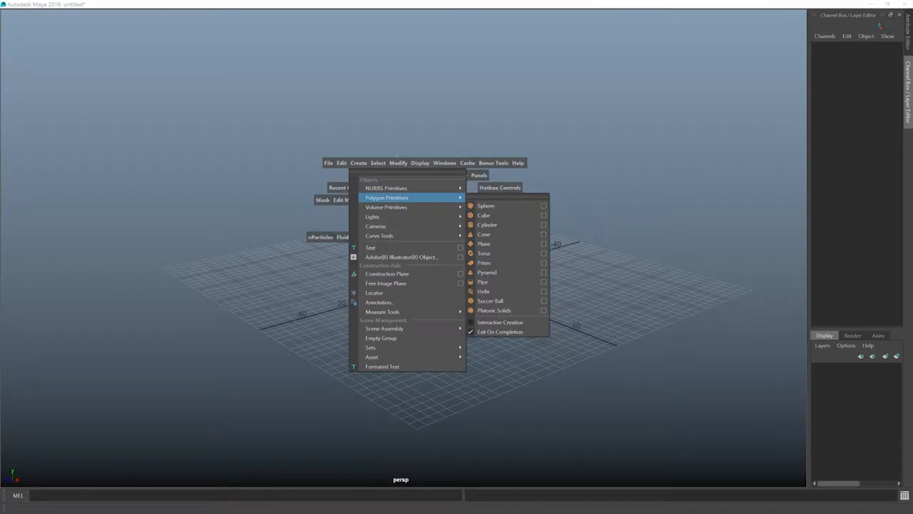
Add a radius-10 polygon sphere and raise it to about 28.5 in Y
{"action": "left_click", "coordinate": [486, 206]}
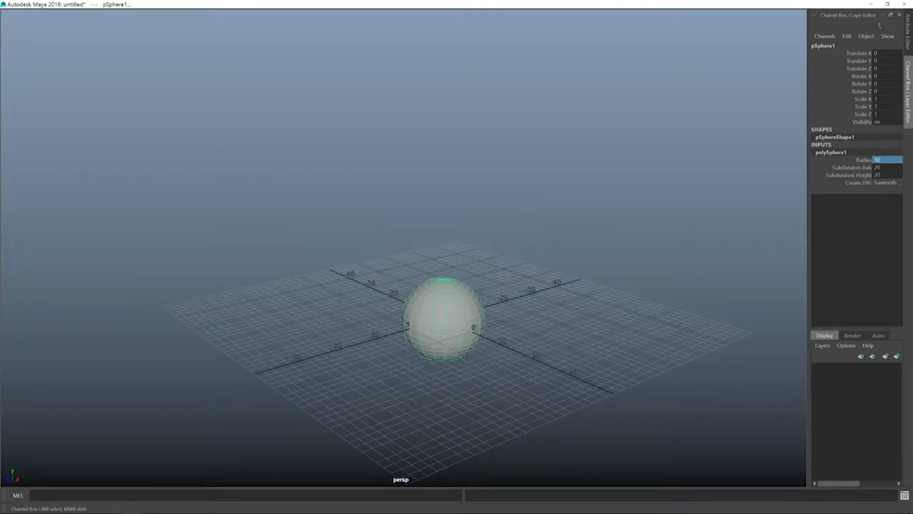
{"action": "key", "text": "w"}
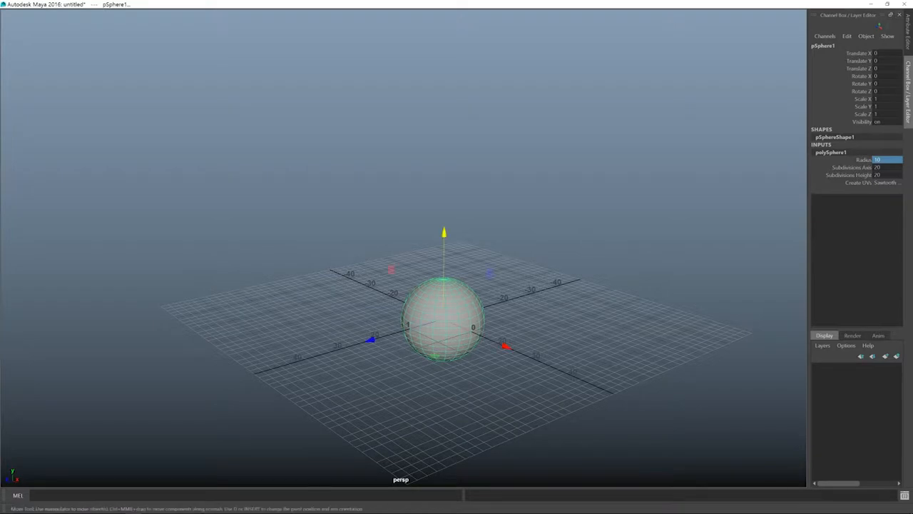
{"action": "left_click_drag", "start_coordinate": [443, 232], "coordinate": [448, 107]}
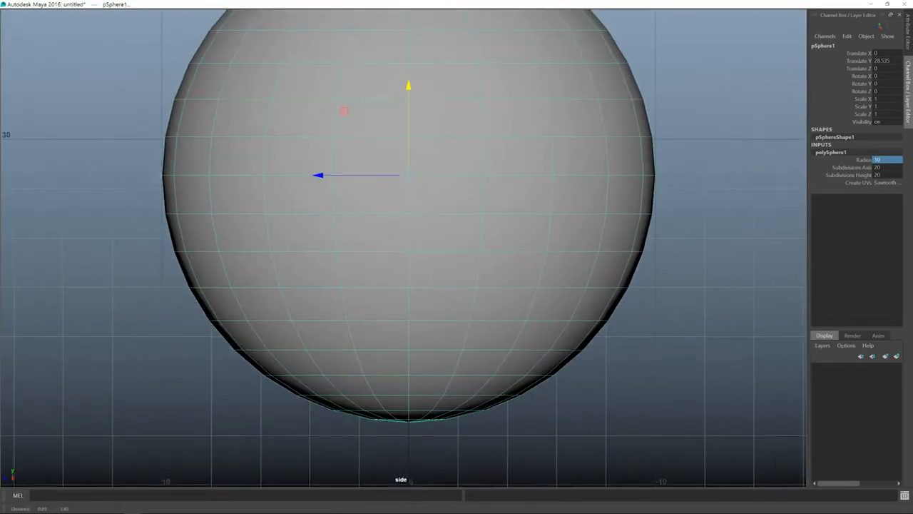
Scale the sphere's lower vertices flat in Y, making a flat-bottomed dome
{"action": "key", "text": "F9"}
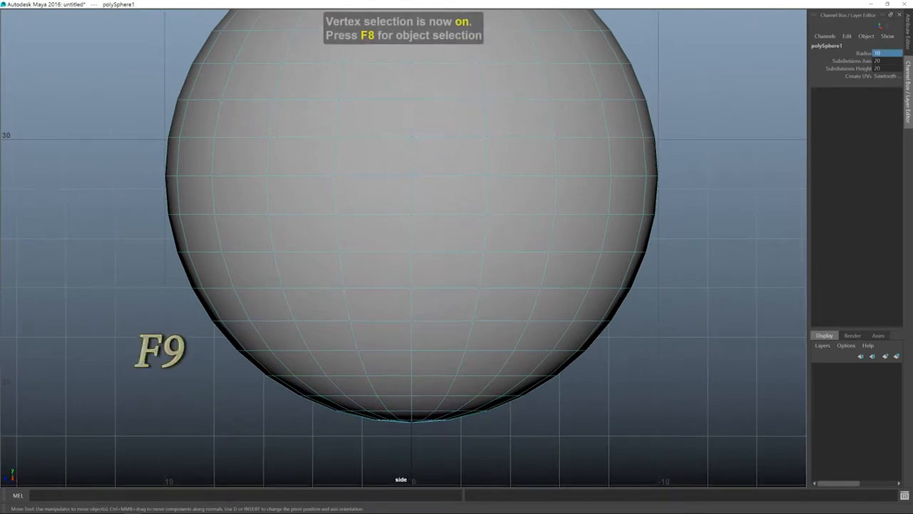
{"action": "key", "text": "f9"}
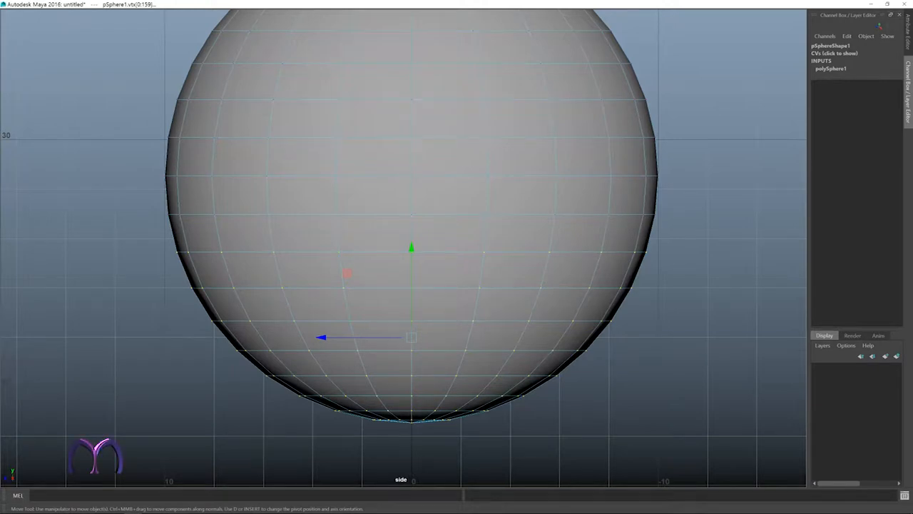
{"action": "key", "text": "4"}
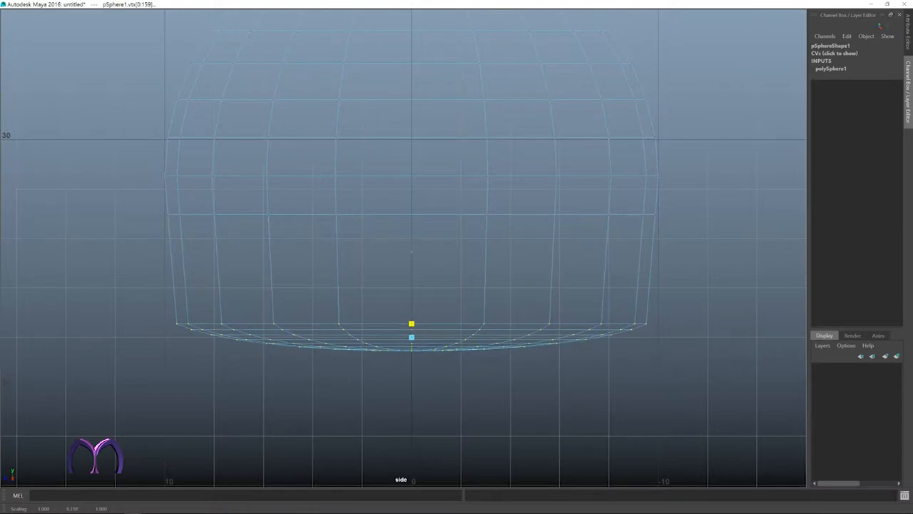
{"action": "left_click_drag", "start_coordinate": [411, 323], "coordinate": [412, 338]}
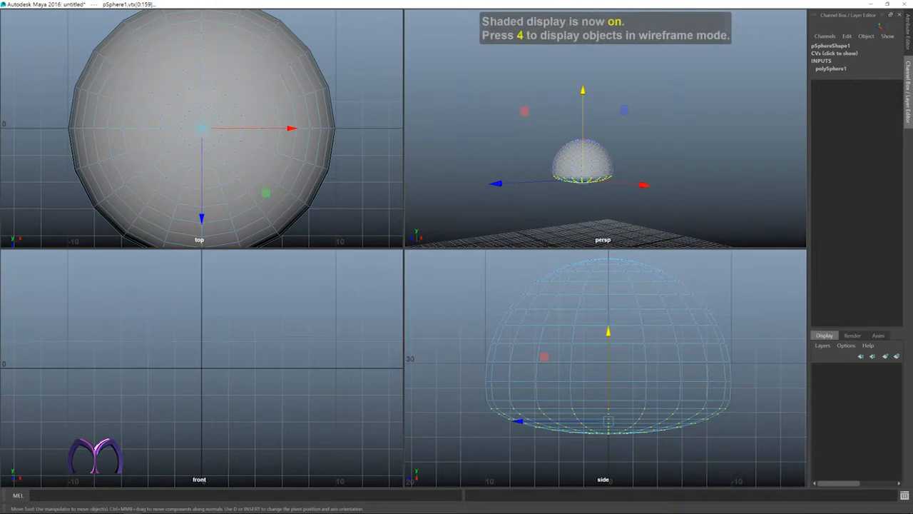
{"action": "key", "text": "F8"}
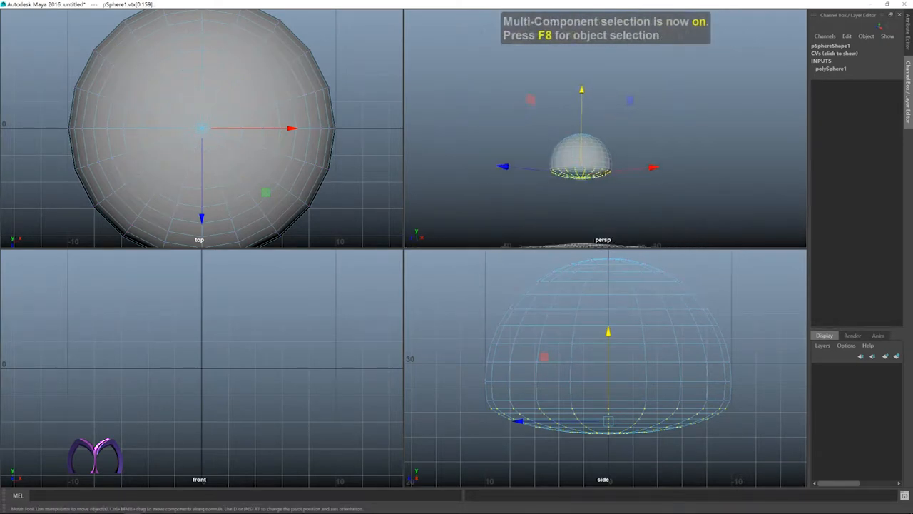
{"action": "key", "text": "space"}
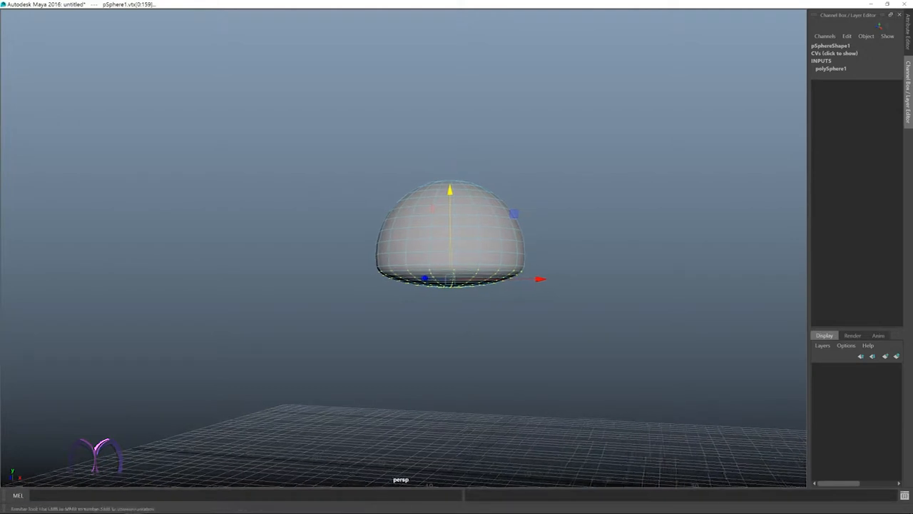
Delete the dome's non-deformer history with Edit > Delete by Type
{"action": "key", "text": "f8"}
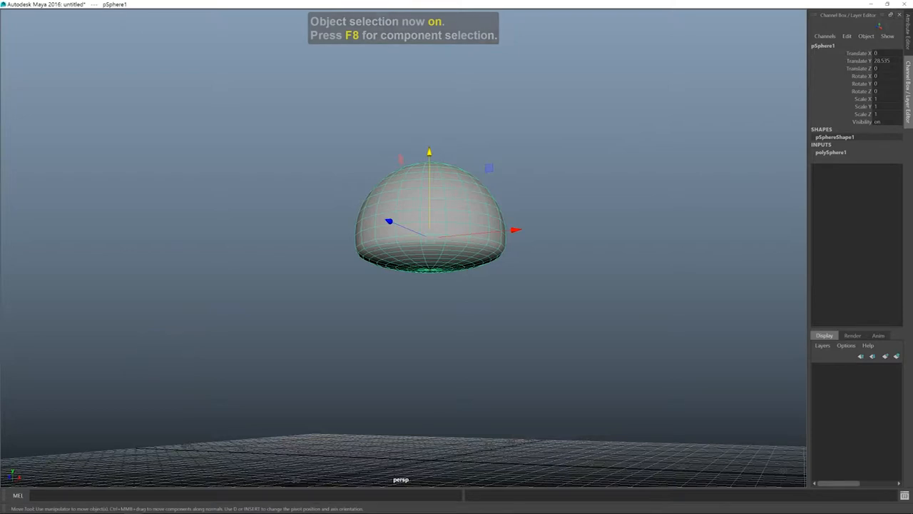
{"action": "key", "text": "Alt+Shift+D"}
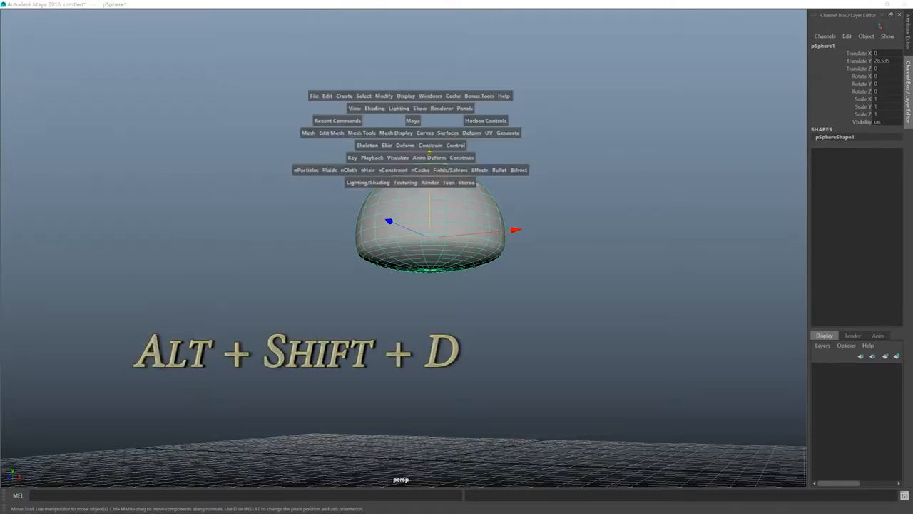
{"action": "left_click", "coordinate": [327, 95]}
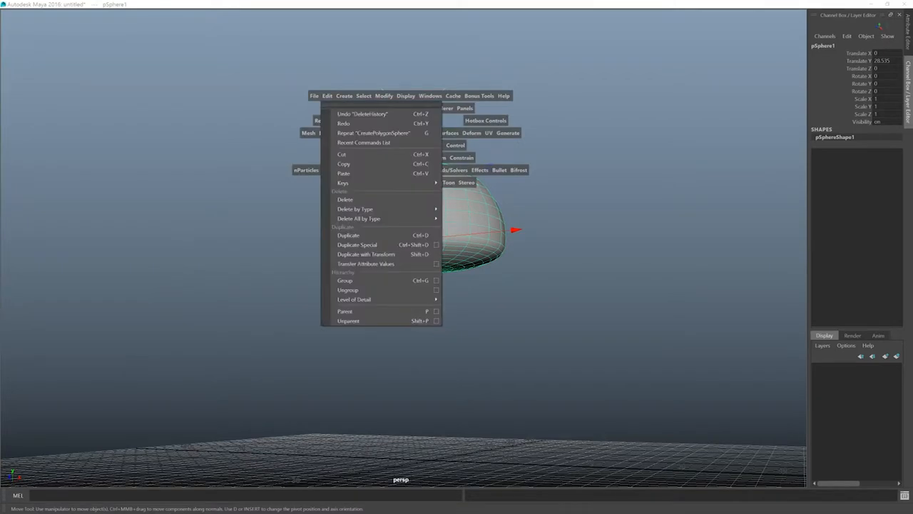
{"action": "mouse_move", "coordinate": [355, 209]}
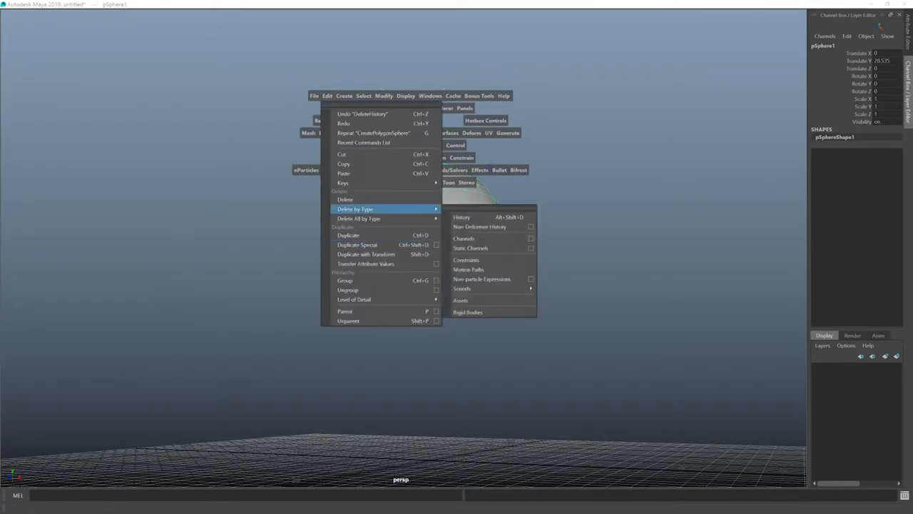
{"action": "mouse_move", "coordinate": [479, 226]}
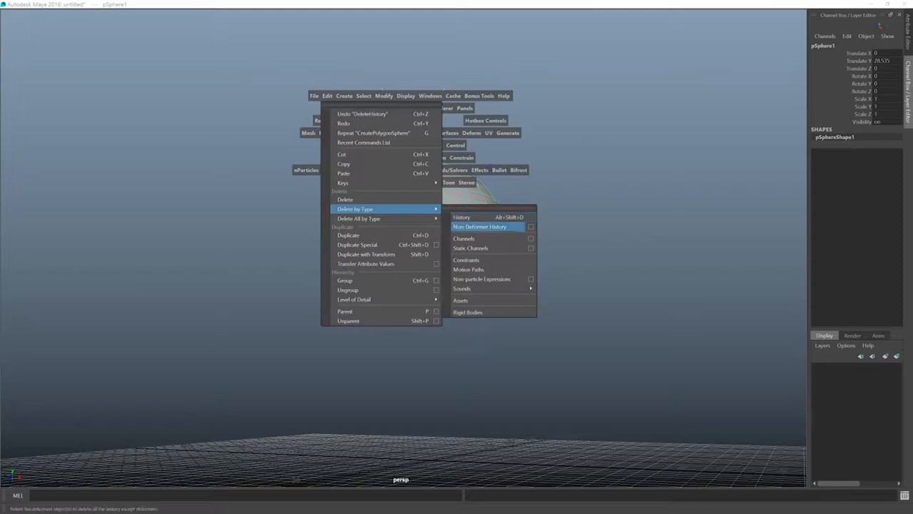
{"action": "left_click", "coordinate": [479, 226]}
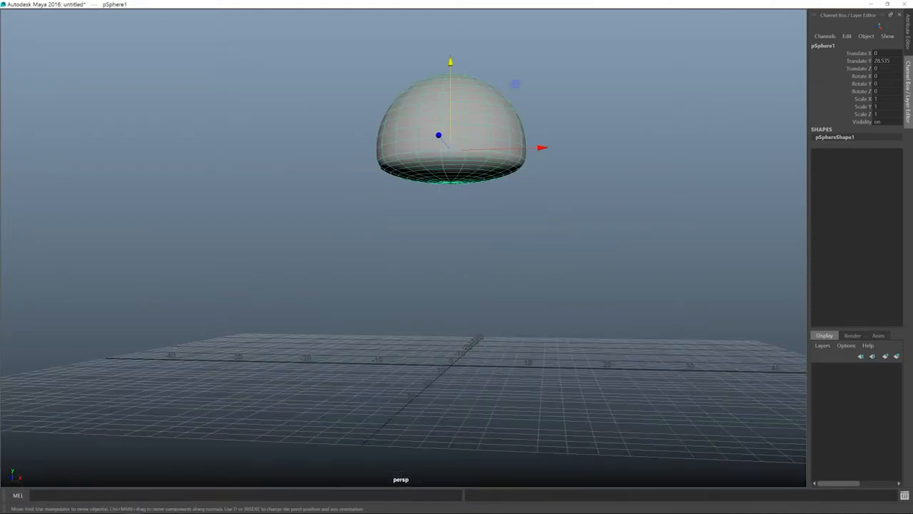
Select the dome's underside edge loop (edges 80–99) and ready it for scaling
{"action": "key", "text": "space"}
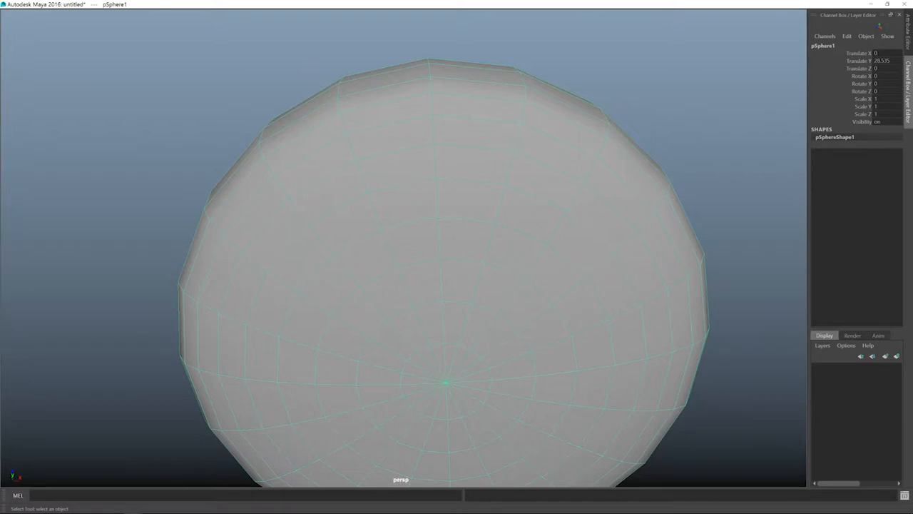
{"action": "key", "text": "F8"}
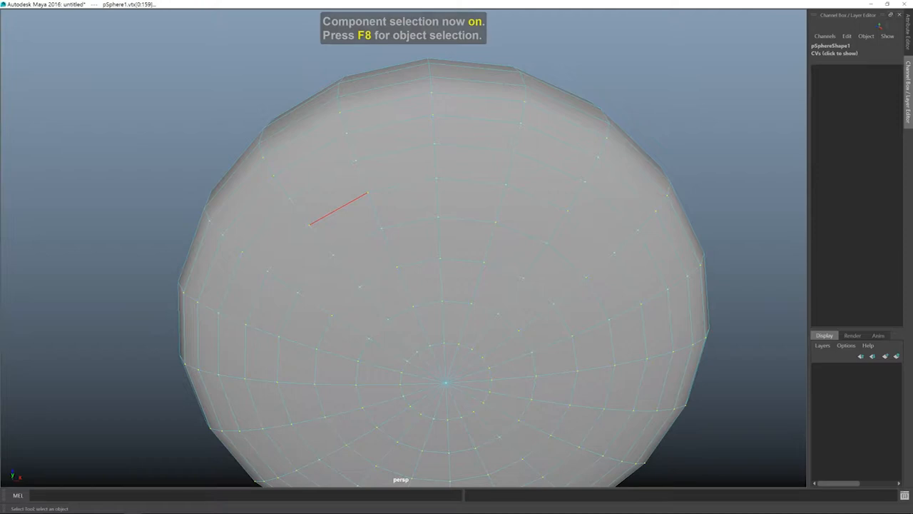
{"action": "key", "text": "F10"}
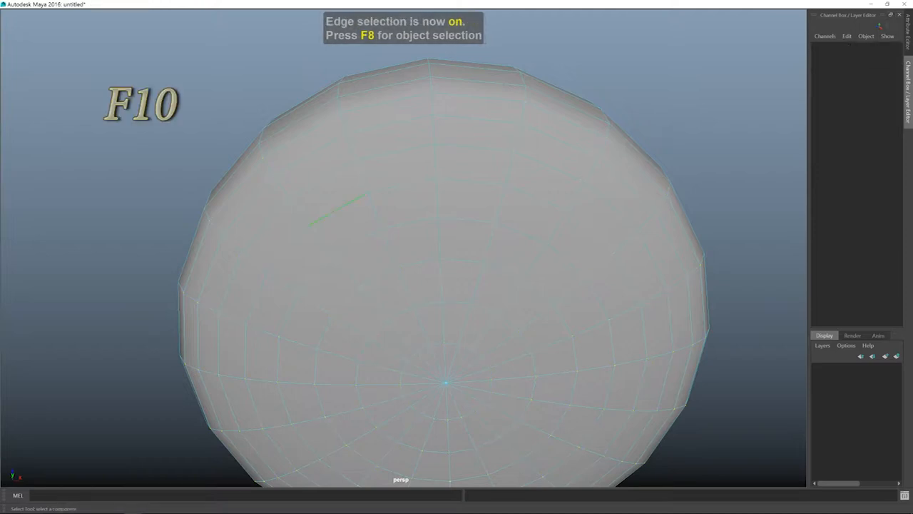
{"action": "left_click", "coordinate": [364, 203]}
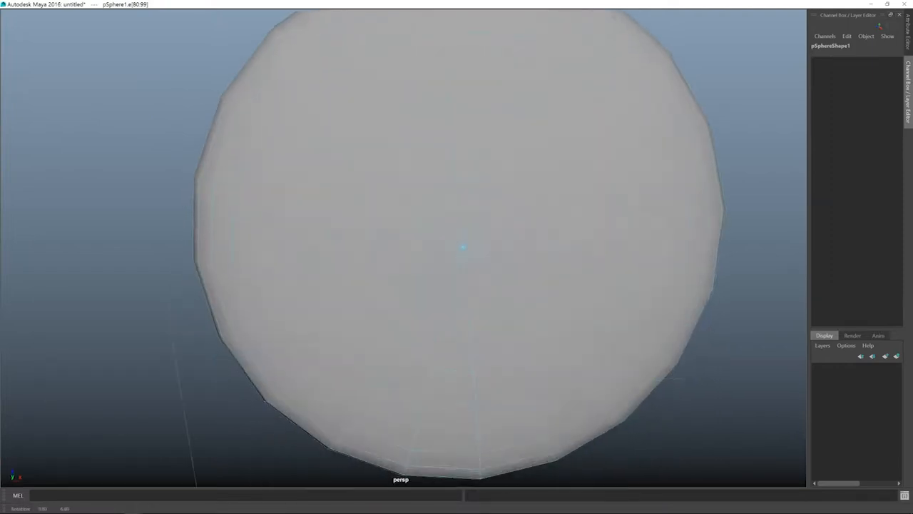
{"action": "left_click_drag", "start_coordinate": [457, 250], "coordinate": [471, 367]}
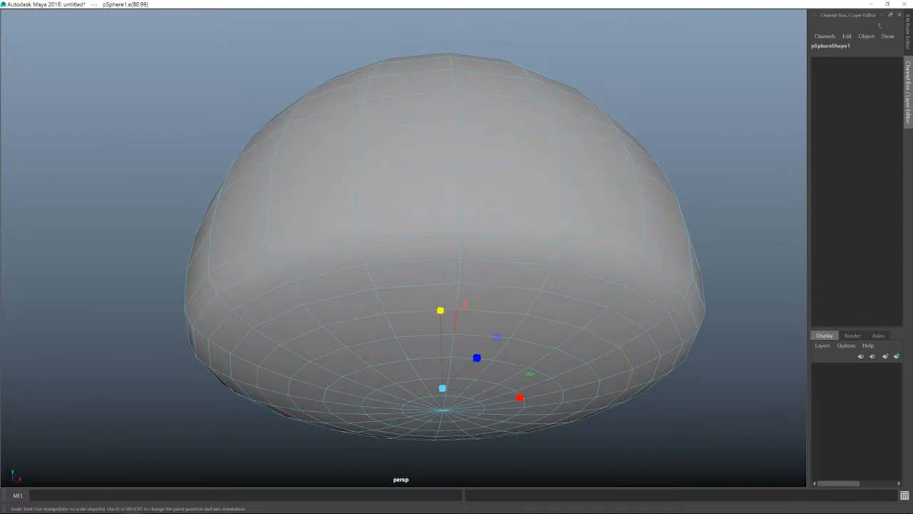
{"action": "key", "text": "4"}
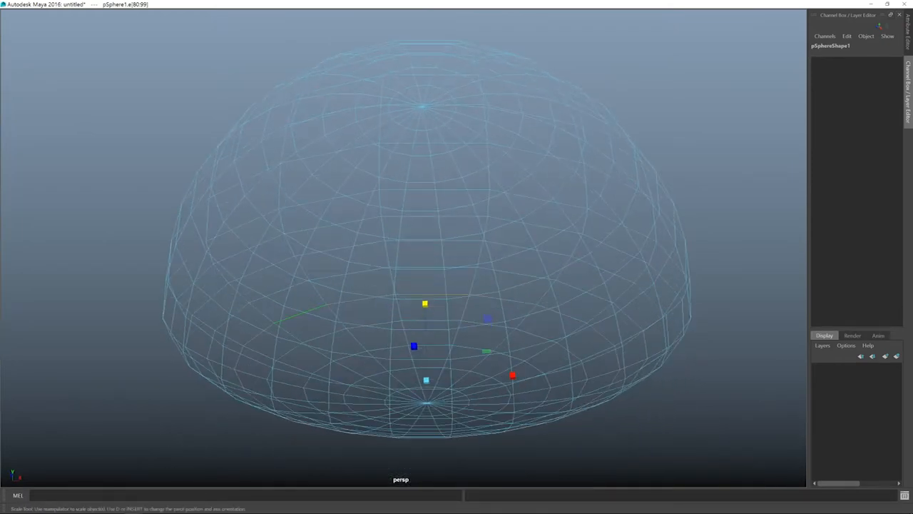
{"action": "key", "text": "5"}
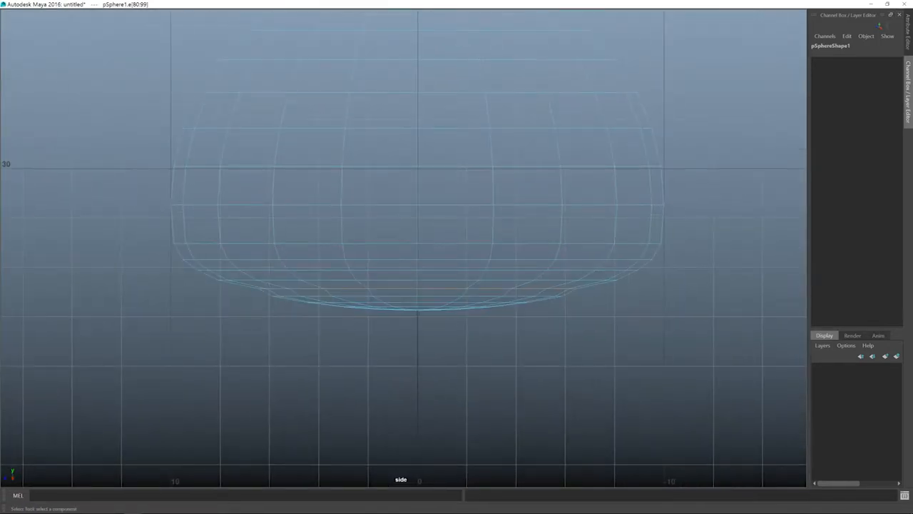
Move the underside edge ring in side view, then reselect the dome as an object
{"action": "key", "text": "w"}
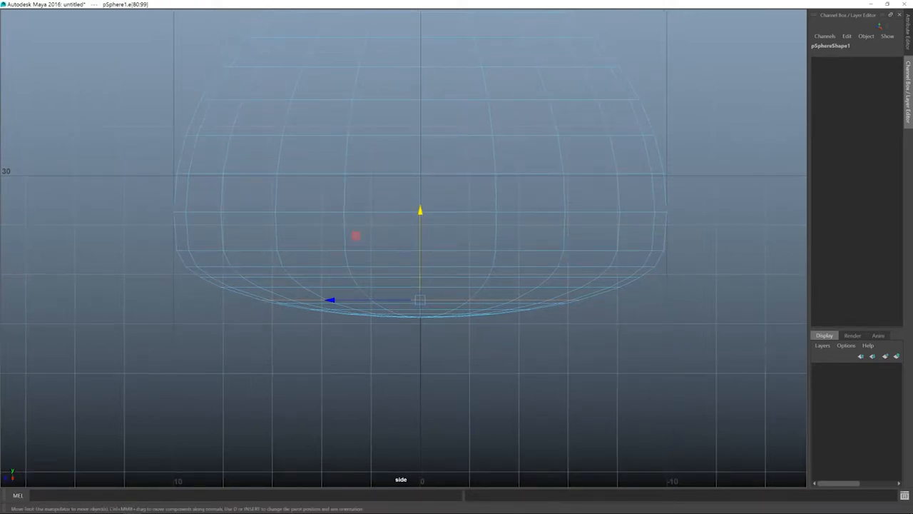
{"action": "key", "text": "space"}
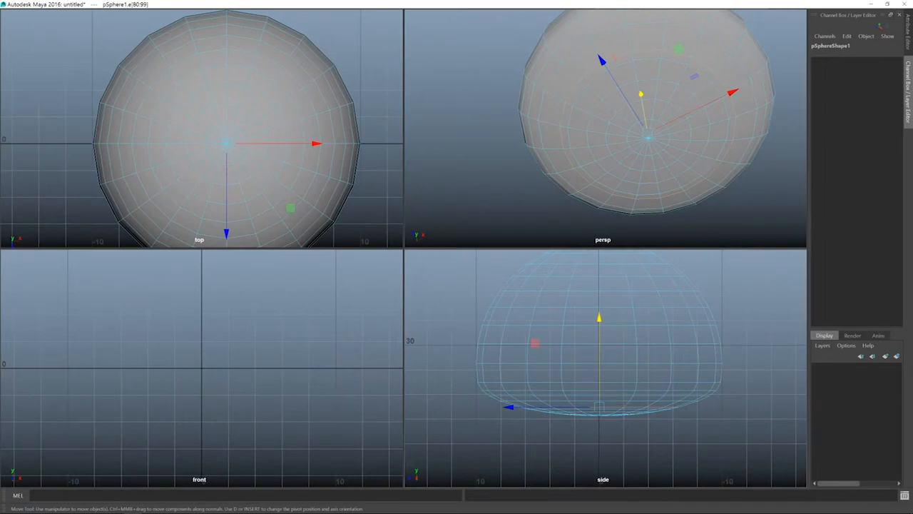
{"action": "key", "text": "F8"}
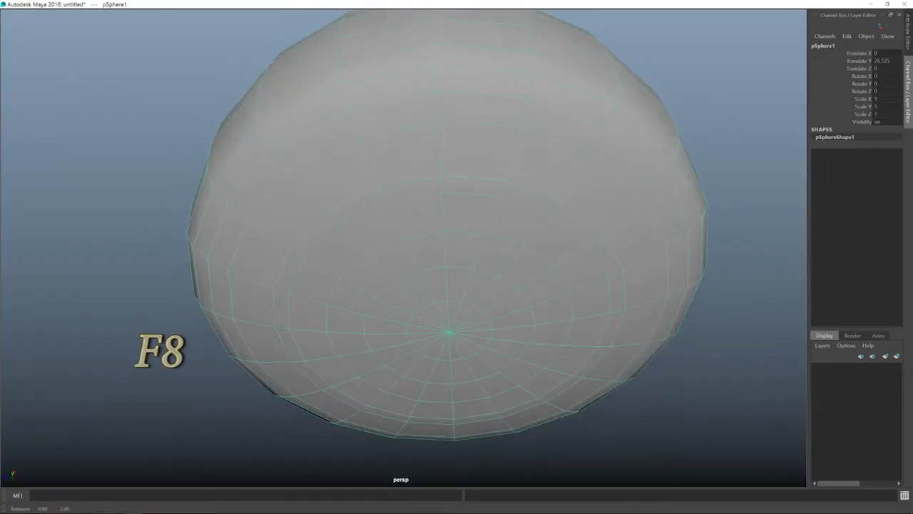
{"action": "key", "text": "f8"}
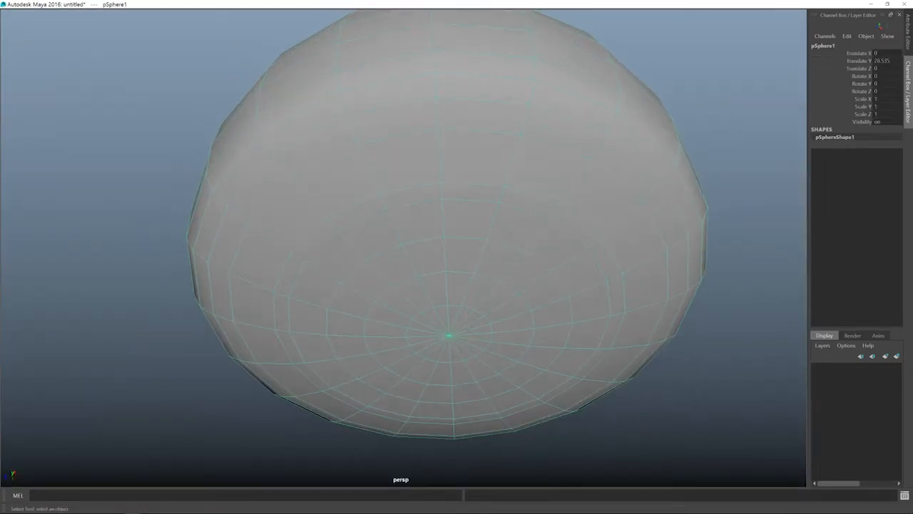
Select the two face bands on the dome's underside (faces 40–59)
{"action": "key", "text": "F8"}
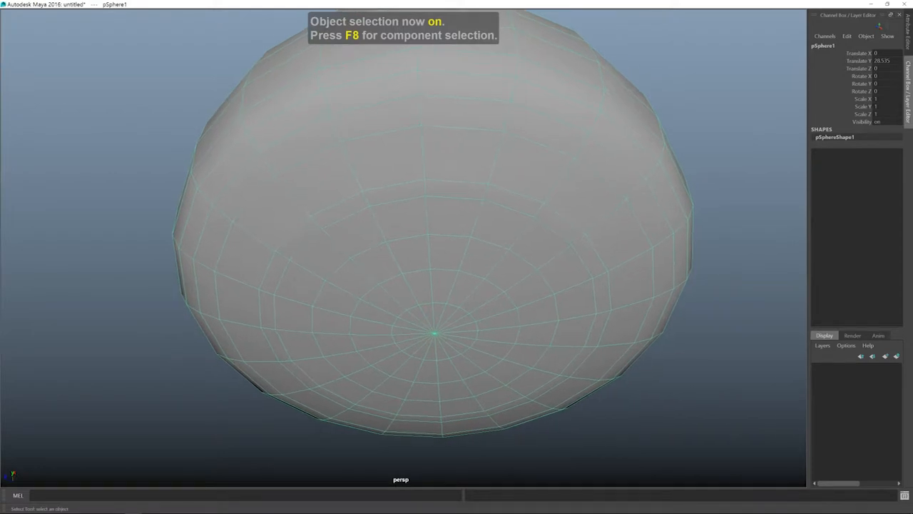
{"action": "key", "text": "F11"}
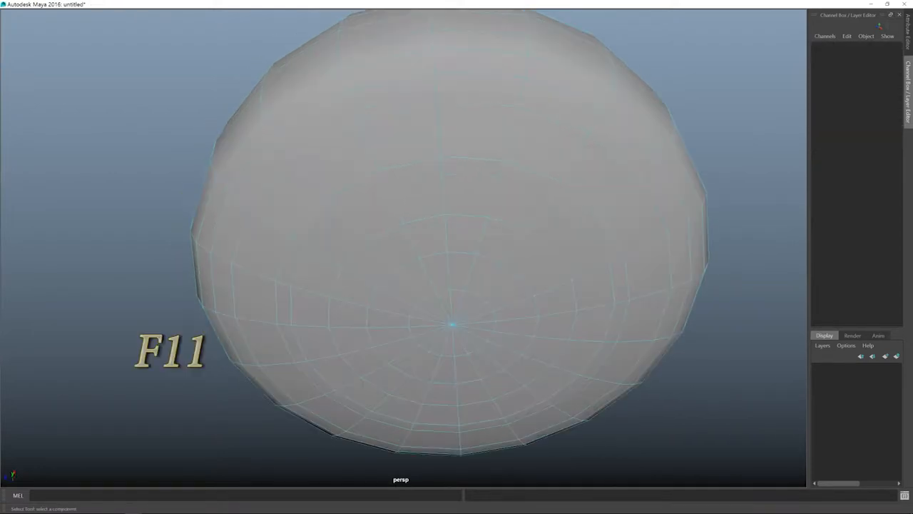
{"action": "left_click", "coordinate": [403, 135]}
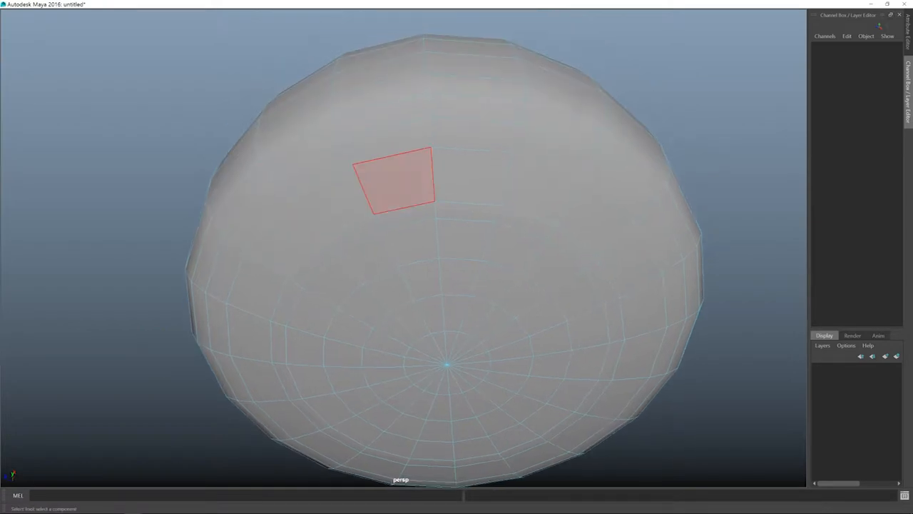
{"action": "left_click", "coordinate": [470, 175]}
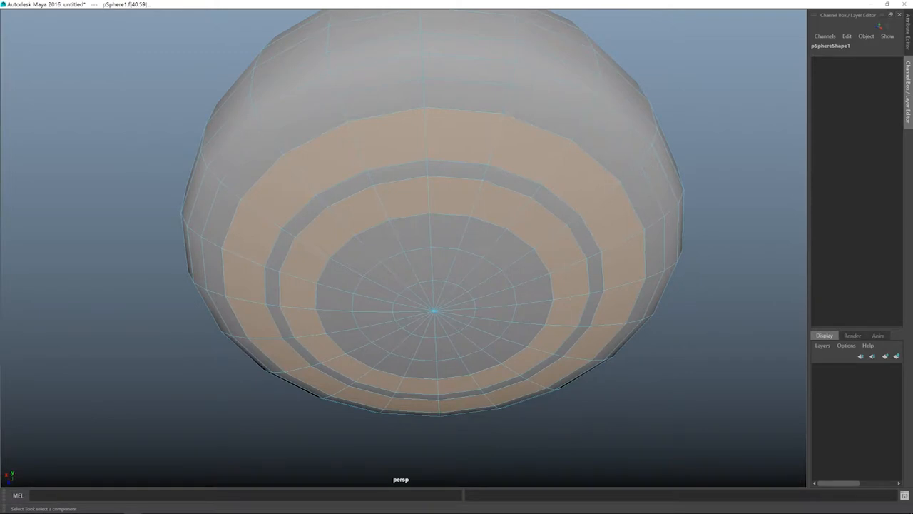
Extrude the two underside face bands into a ring of pointed teeth
{"action": "key", "text": "space"}
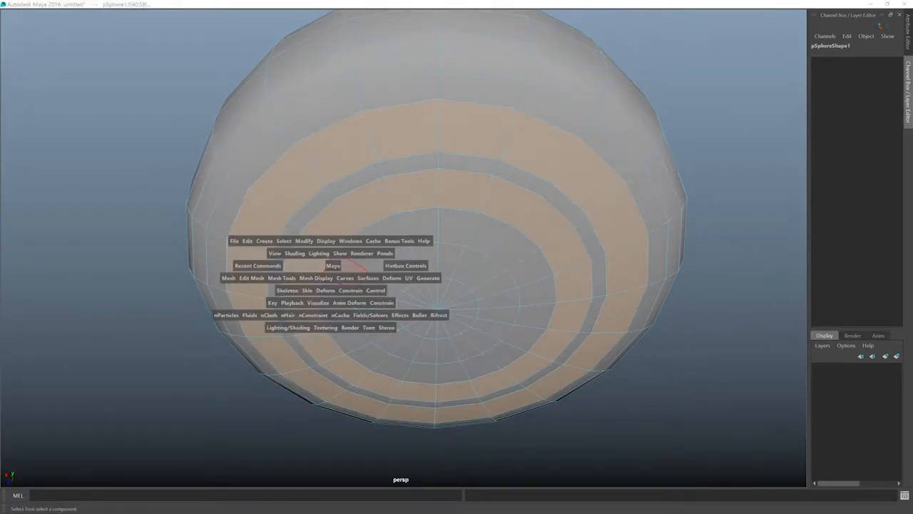
{"action": "left_click", "coordinate": [252, 278]}
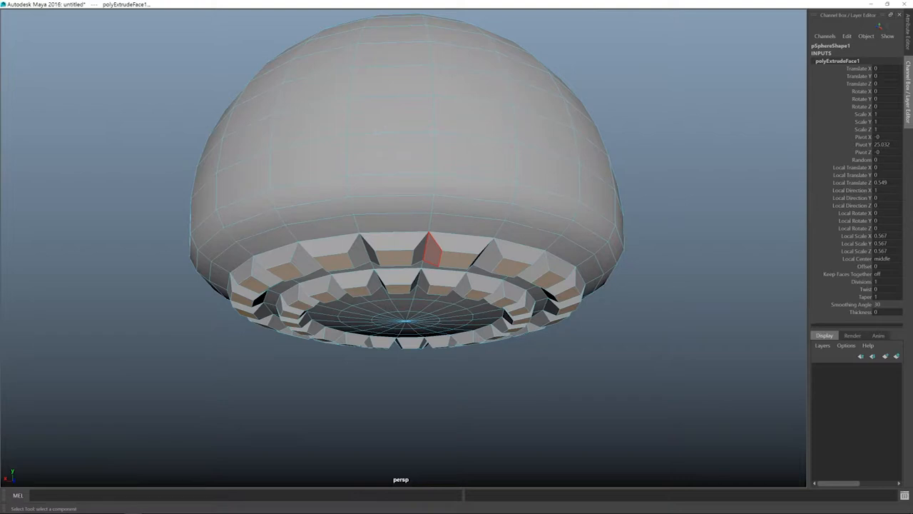
Turn on smooth mesh preview for the dome and view it from the side
{"action": "key", "text": "F8"}
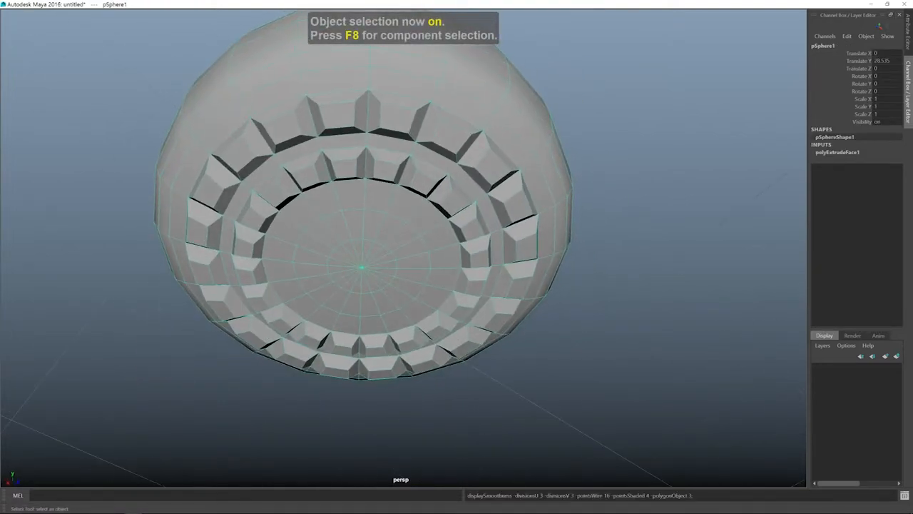
{"action": "key", "text": "3"}
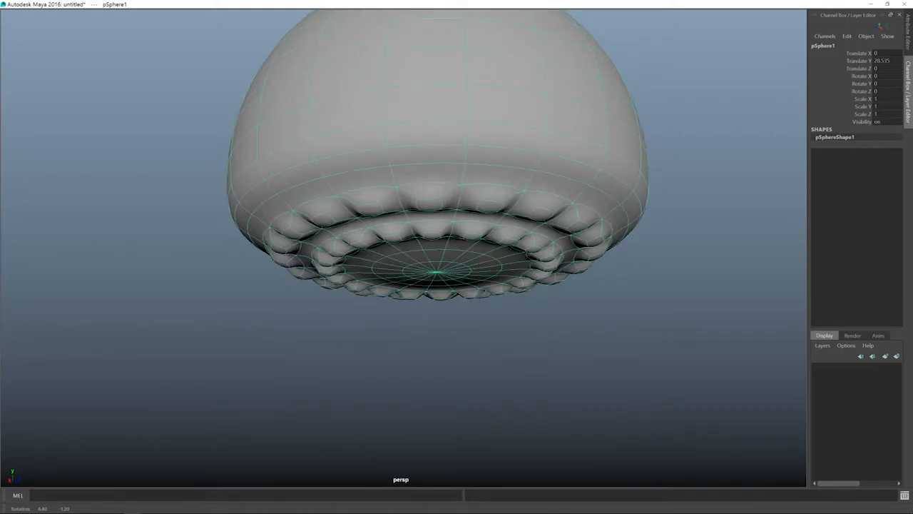
{"action": "key", "text": "space"}
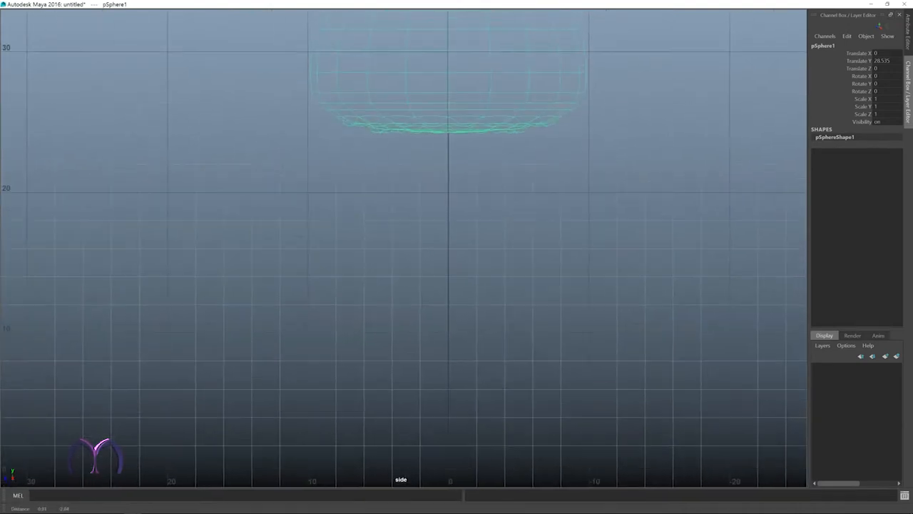
Draw a four-point CV curve hanging below the dome as the first tentacle
{"action": "key", "text": "space"}
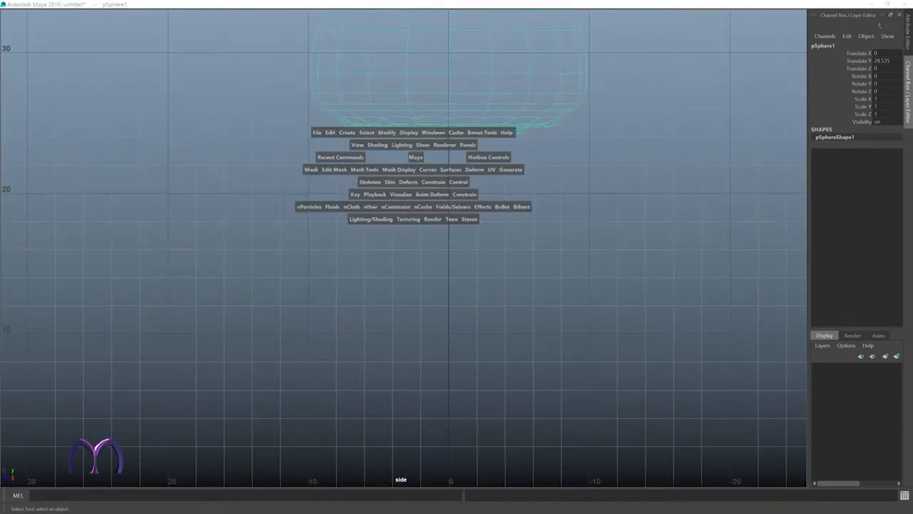
{"action": "left_click", "coordinate": [347, 132]}
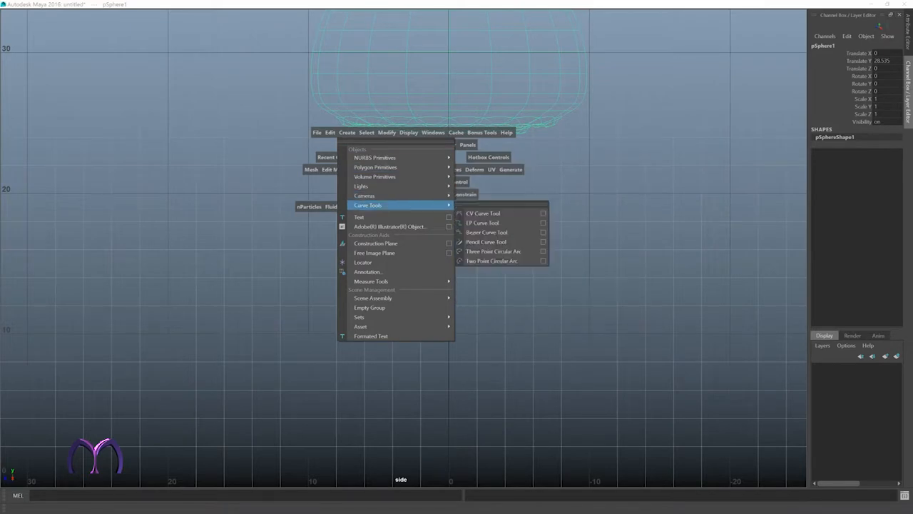
{"action": "left_click", "coordinate": [483, 213]}
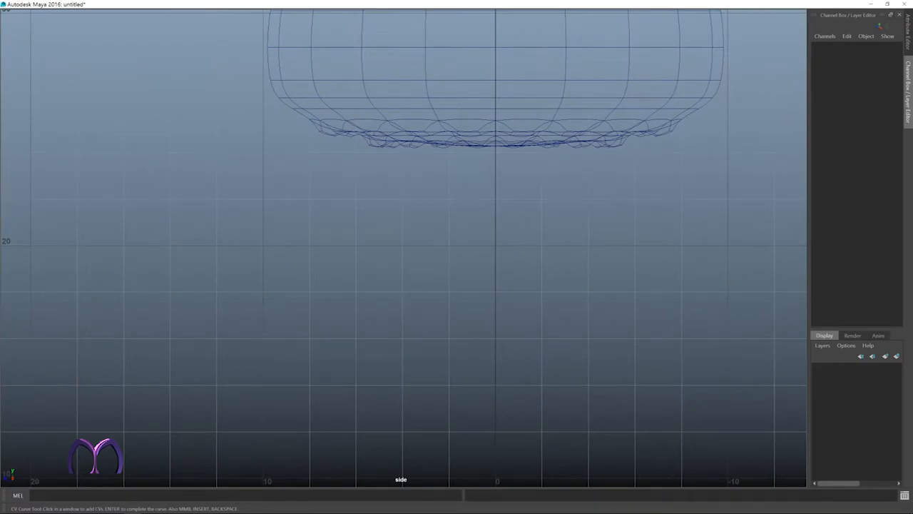
{"action": "left_click", "coordinate": [325, 138]}
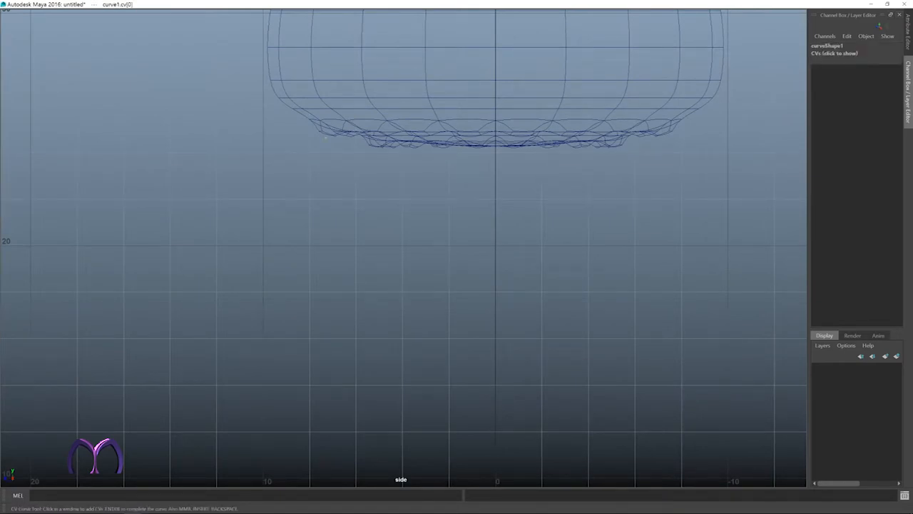
{"action": "left_click", "coordinate": [320, 309]}
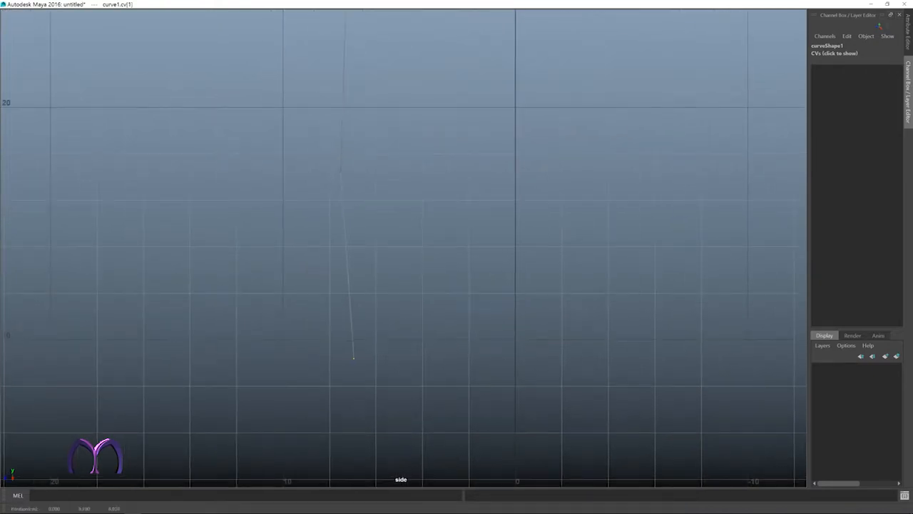
{"action": "left_click", "coordinate": [279, 419]}
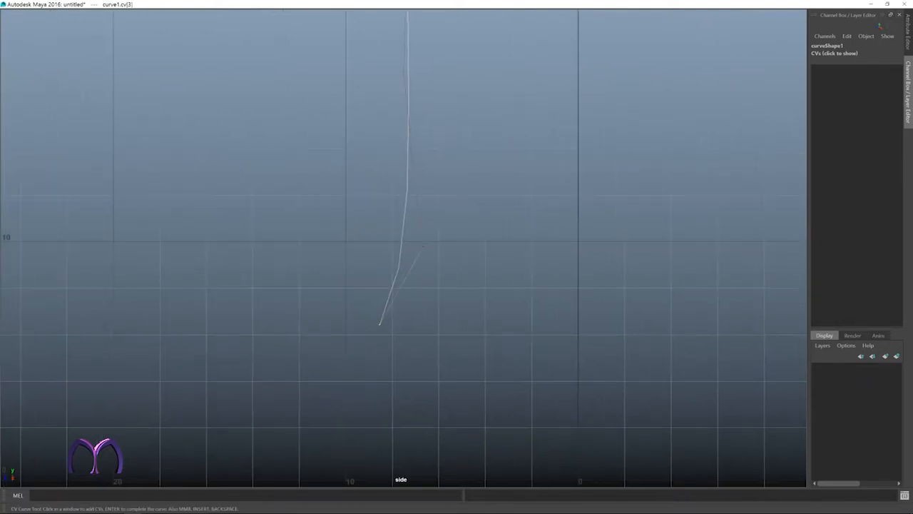
{"action": "left_click", "coordinate": [331, 338]}
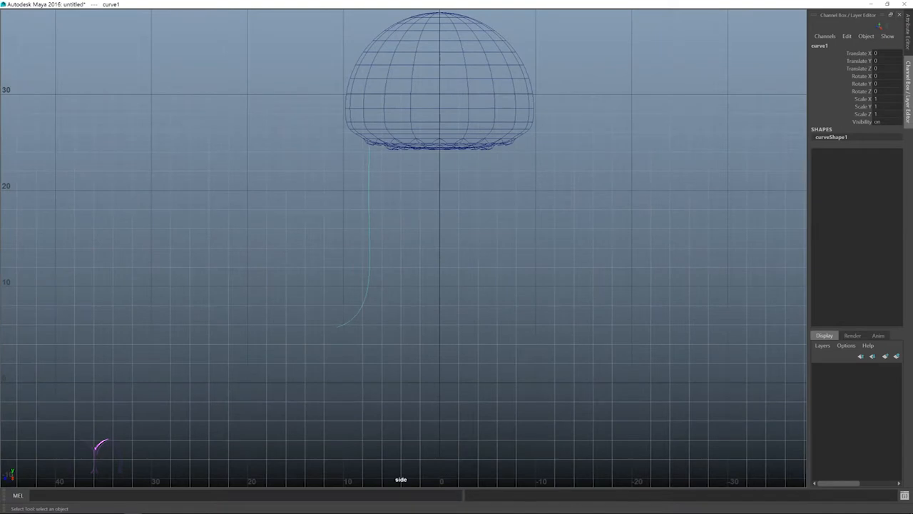
{"action": "key", "text": "F8"}
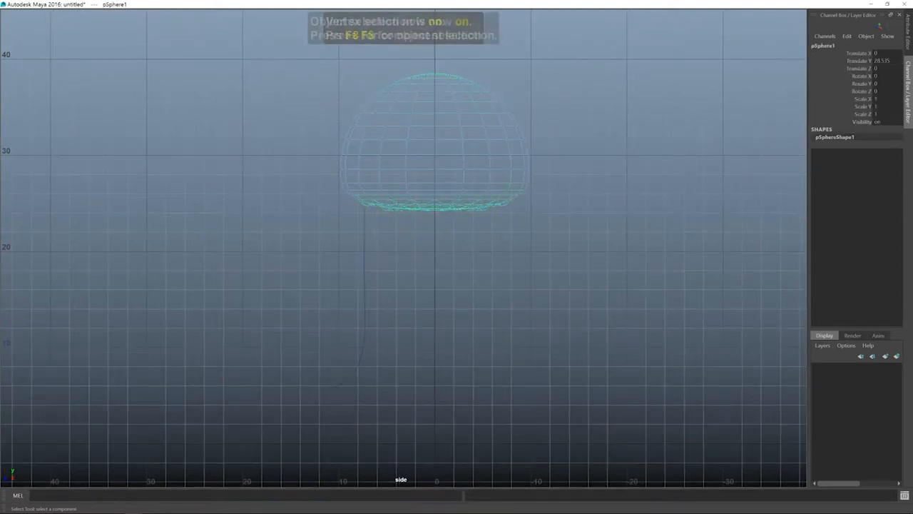
{"action": "key", "text": "F8"}
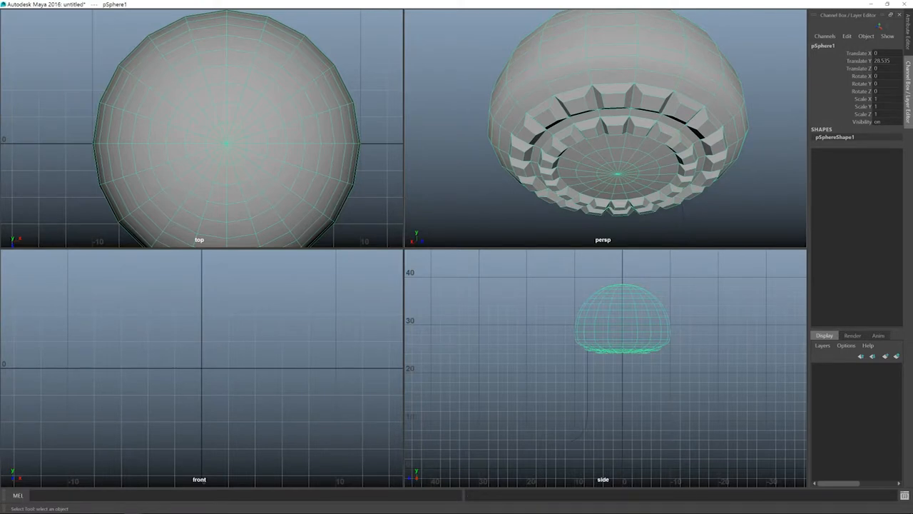
{"action": "key", "text": "3"}
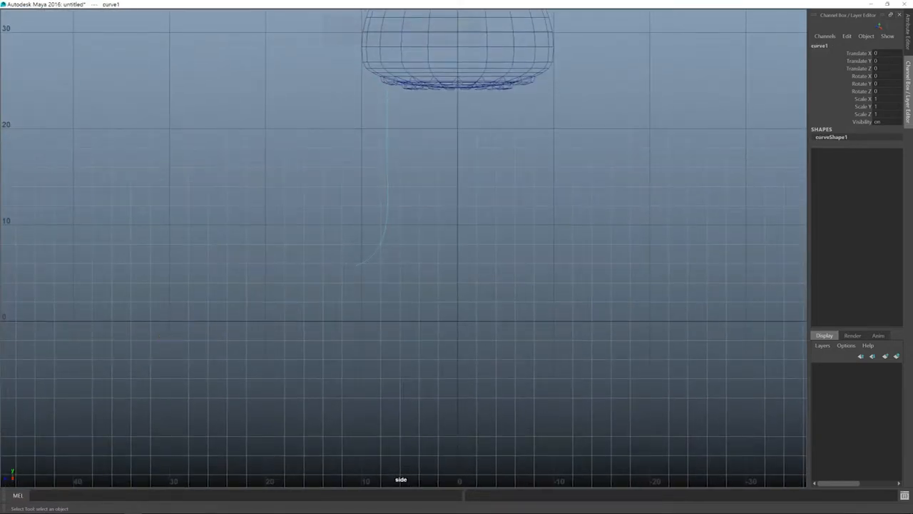
Move the tentacle's lower CVs down for a longer, gently curling tip
{"action": "key", "text": "F9"}
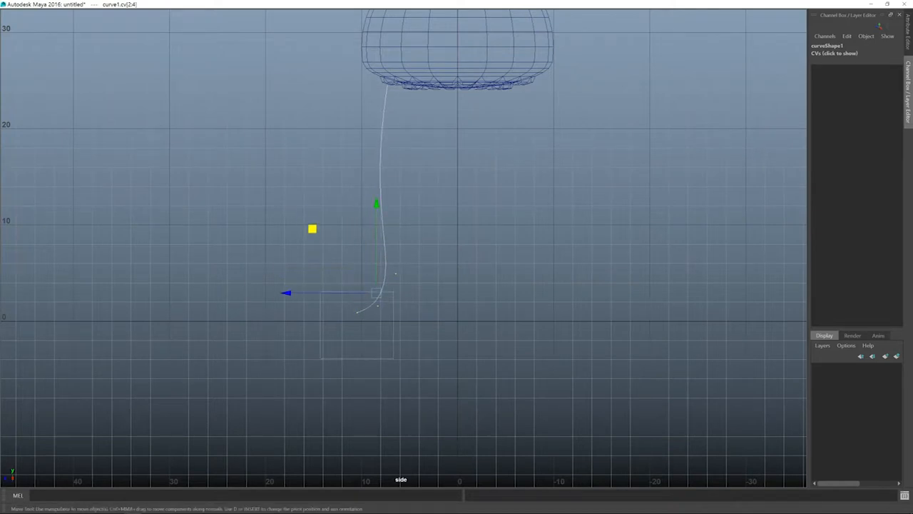
{"action": "left_click_drag", "start_coordinate": [312, 229], "coordinate": [296, 251]}
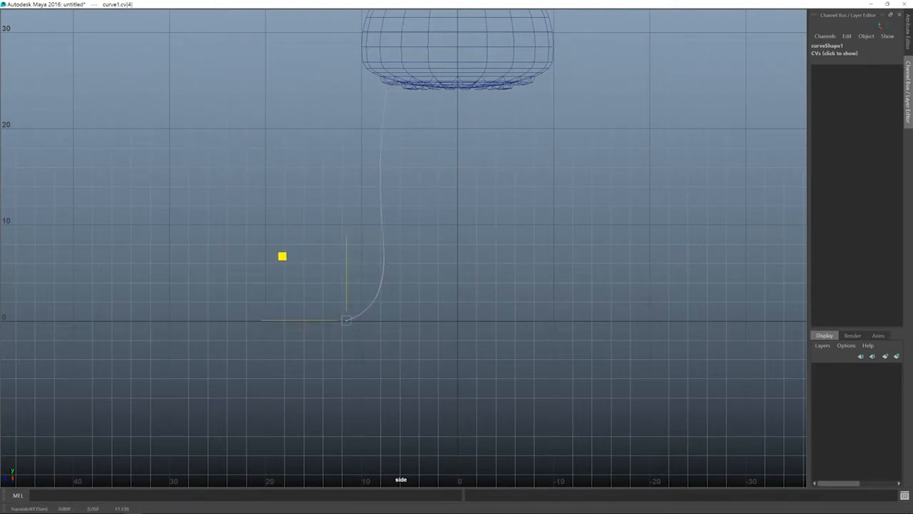
{"action": "left_click", "coordinate": [346, 320]}
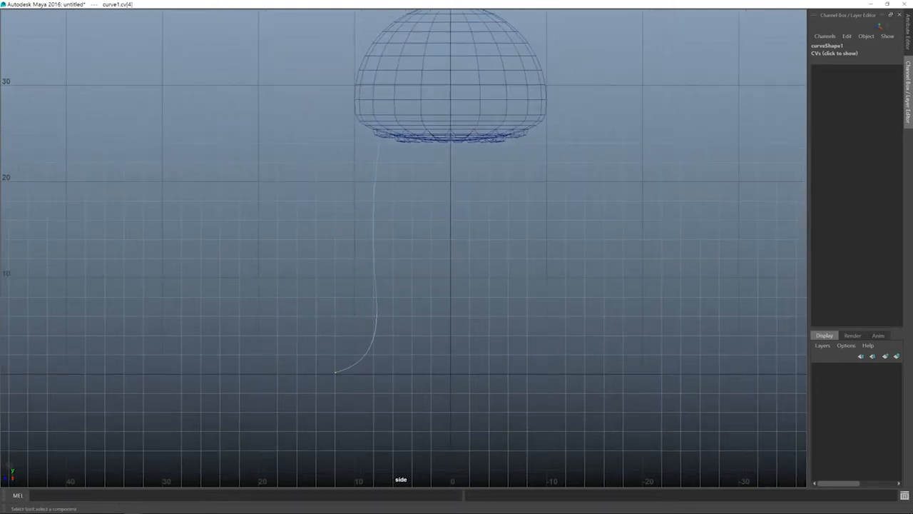
{"action": "key", "text": "f8"}
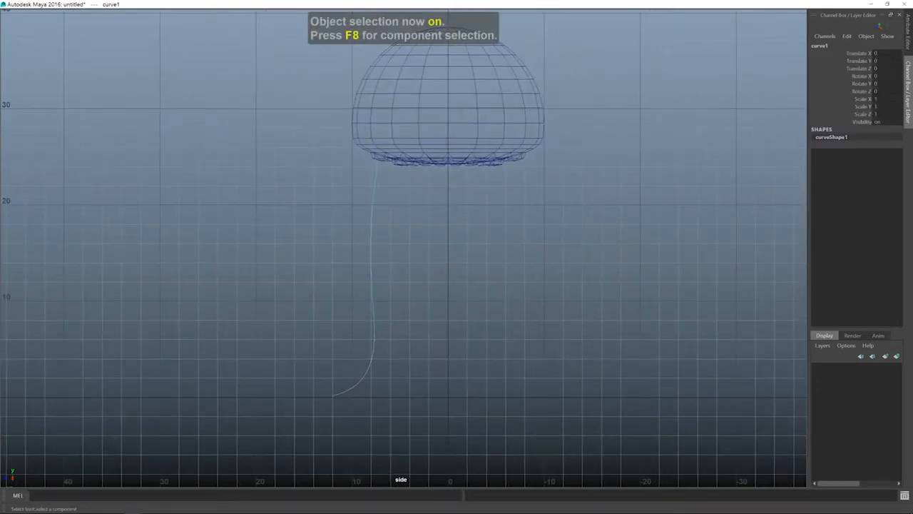
Draw a second four-point CV curve hanging below the dome beside the first tentacle curve
{"action": "key", "text": "f8"}
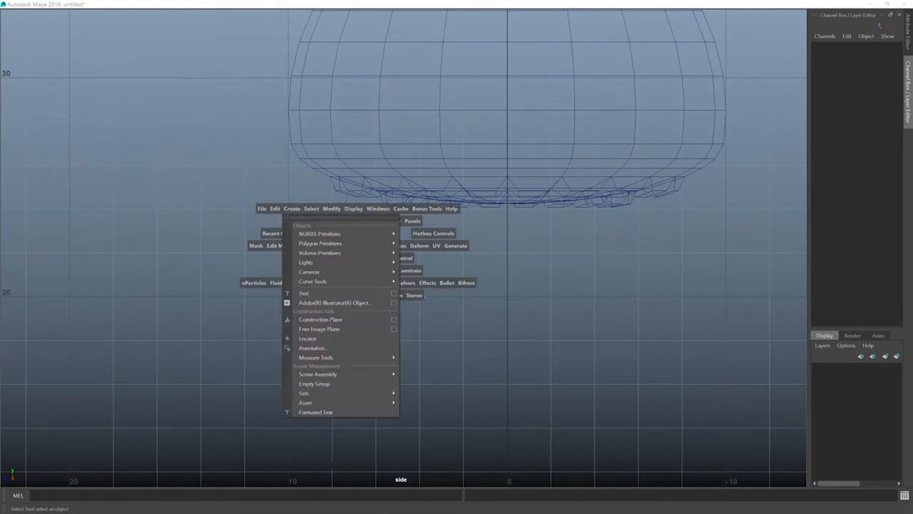
{"action": "mouse_move", "coordinate": [313, 281]}
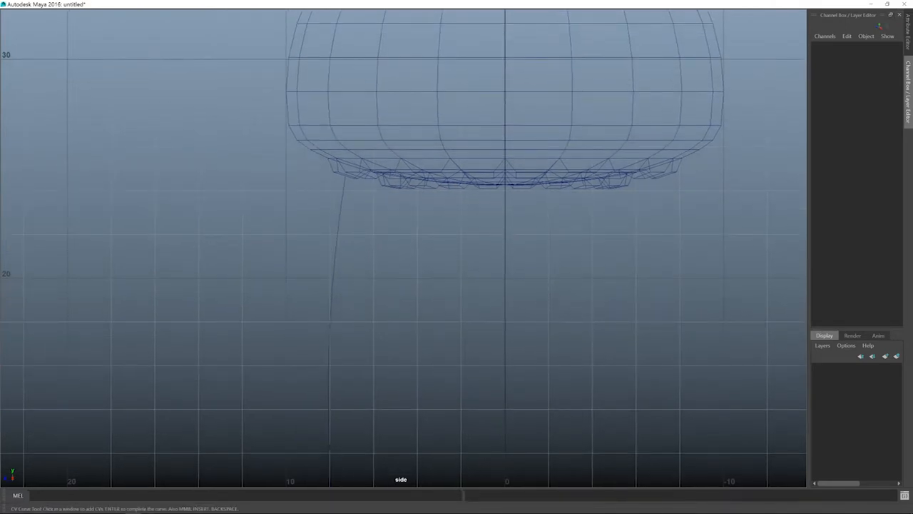
{"action": "left_click", "coordinate": [390, 188]}
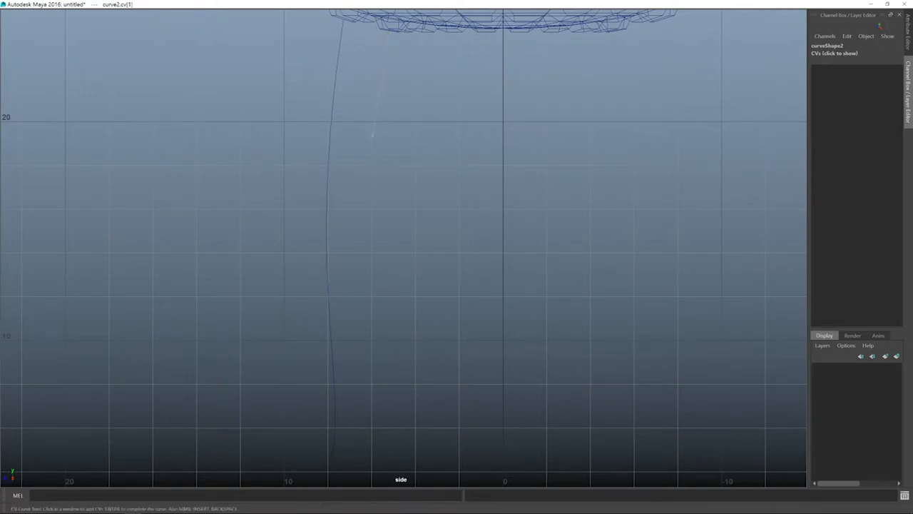
{"action": "left_click", "coordinate": [389, 302]}
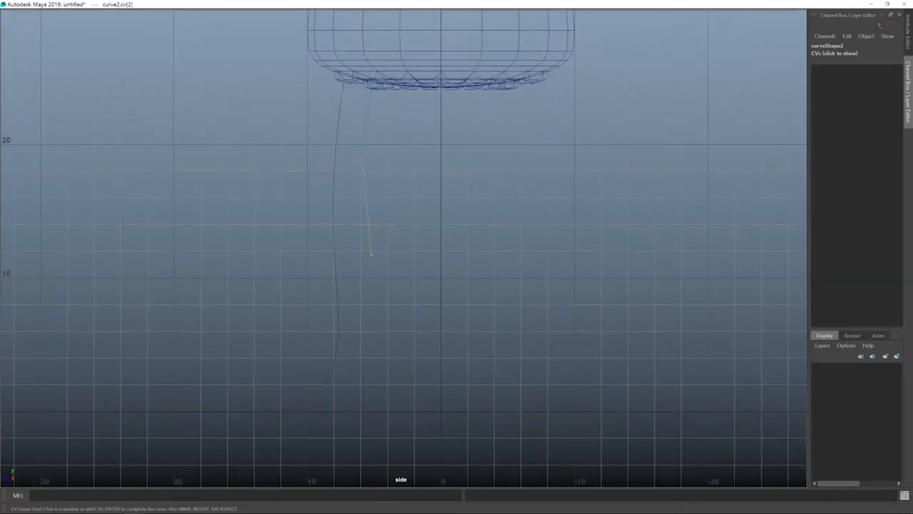
{"action": "left_click", "coordinate": [405, 326]}
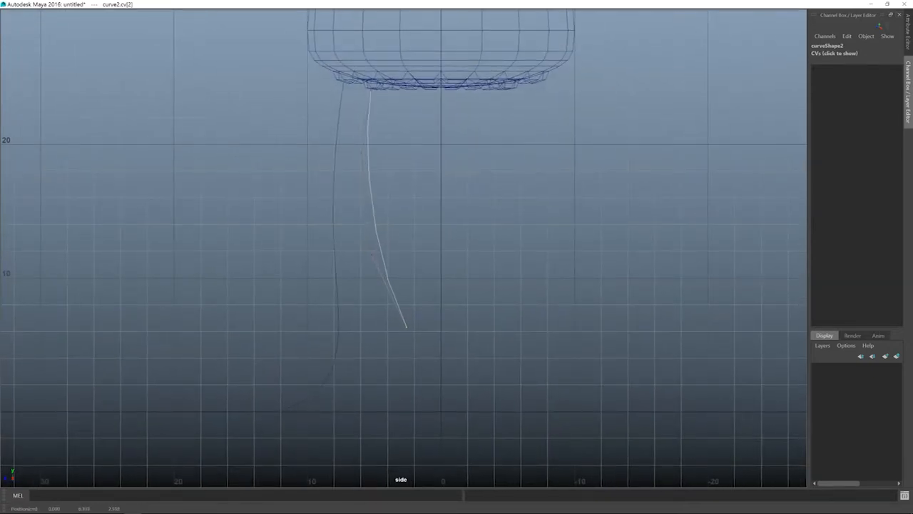
{"action": "left_click", "coordinate": [407, 325]}
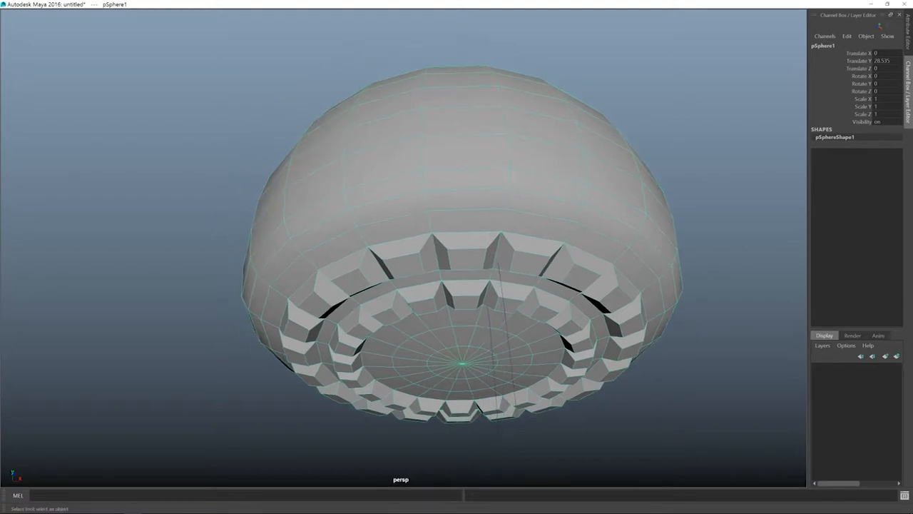
Finish laying out the guide curves so both dangle from the dome's underside
{"action": "left_click", "coordinate": [885, 83]}
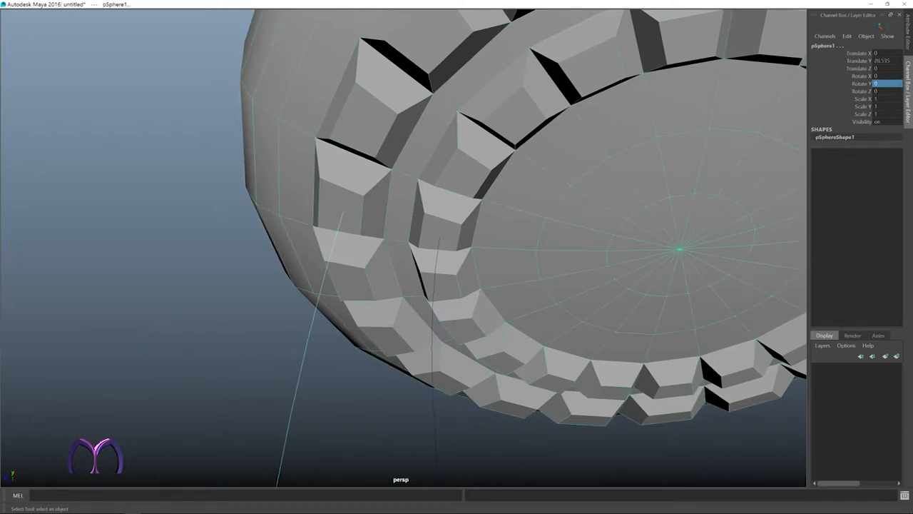
Select the underside face where the first curve starts, plus the curve, checking in wireframe
{"action": "right_click", "coordinate": [300, 150]}
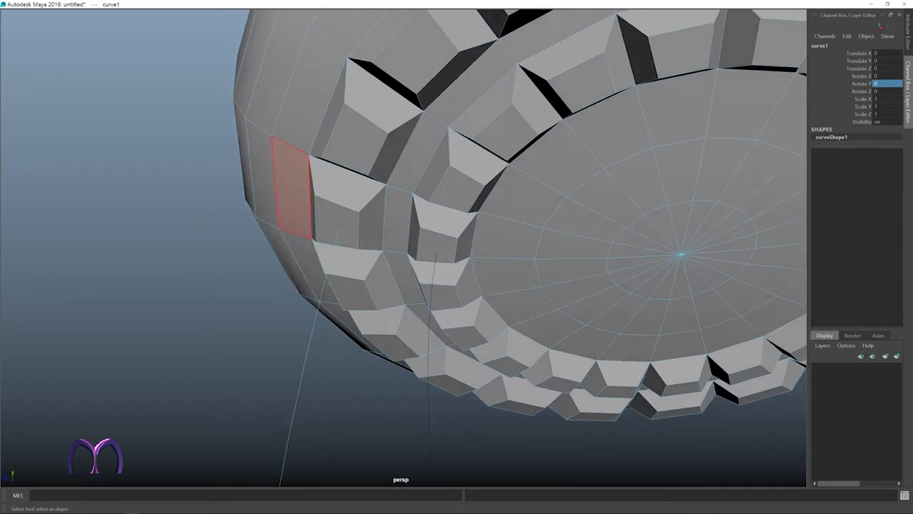
{"action": "right_click", "coordinate": [300, 214]}
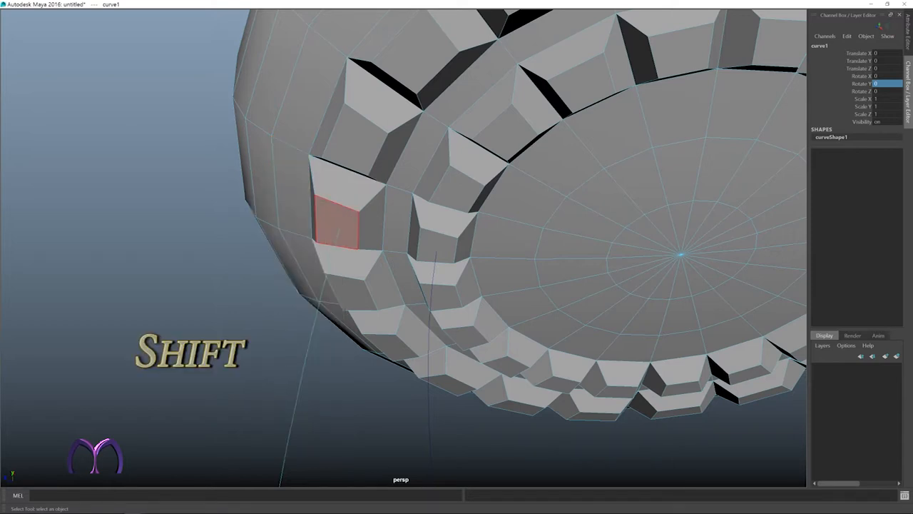
{"action": "left_click", "coordinate": [403, 278]}
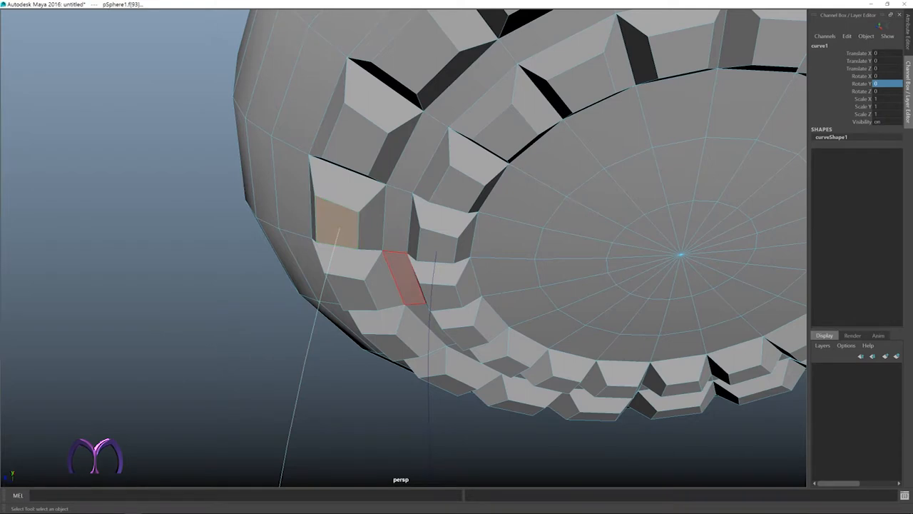
{"action": "key", "text": "4"}
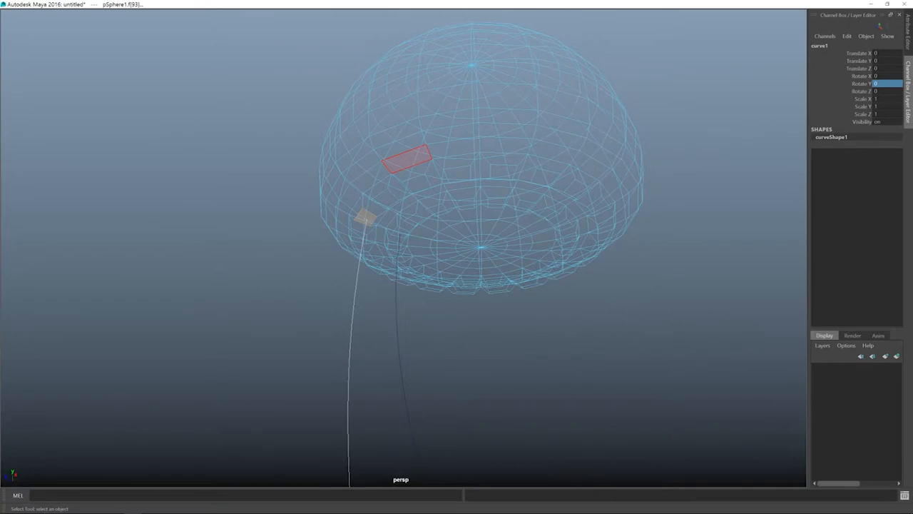
{"action": "key", "text": "5"}
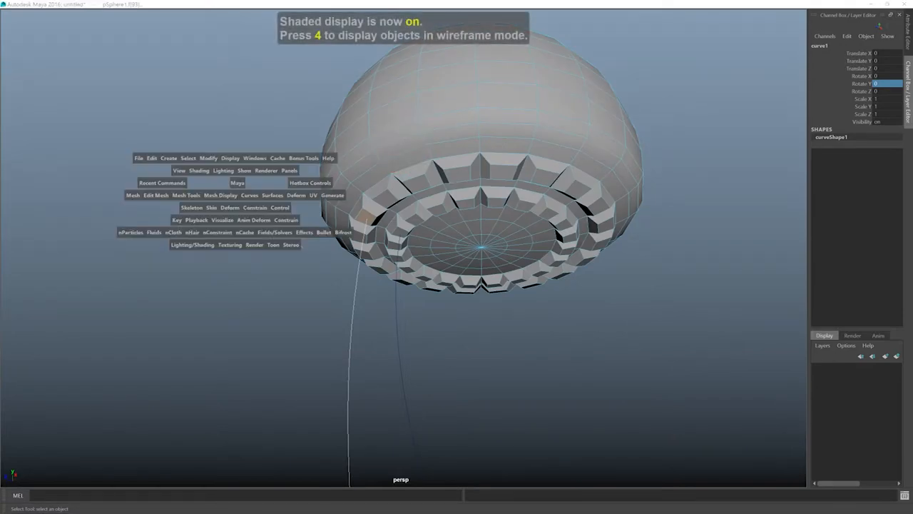
Extrude the picked face along the first guide curve and adjust its divisions in the Channel Box
{"action": "left_click", "coordinate": [155, 195]}
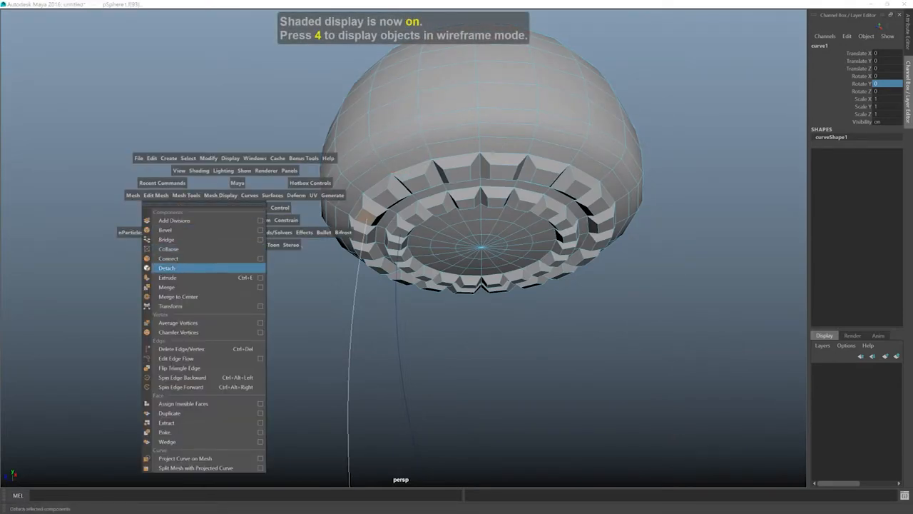
{"action": "mouse_move", "coordinate": [167, 277]}
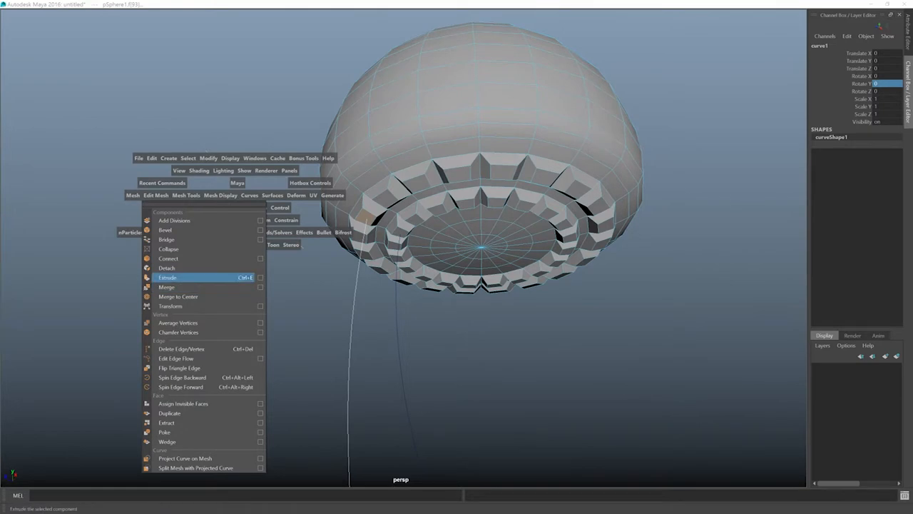
{"action": "left_click", "coordinate": [167, 277]}
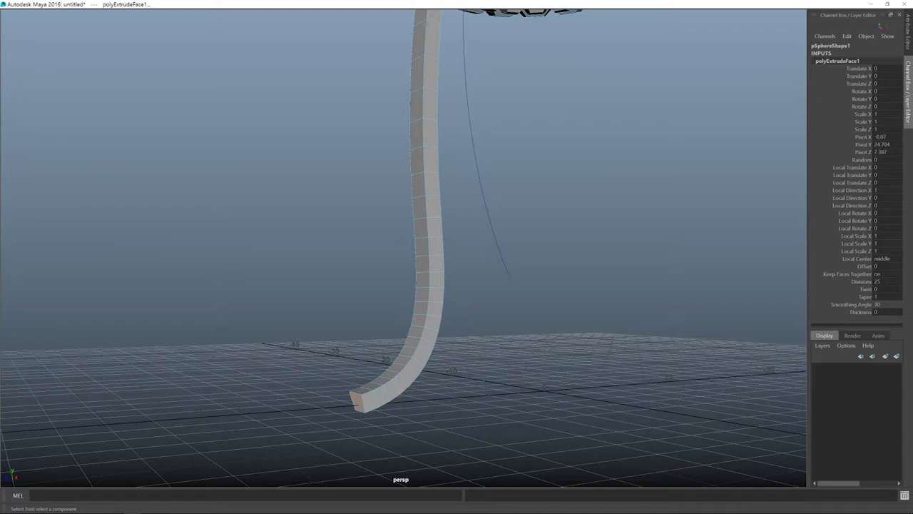
{"action": "left_click", "coordinate": [864, 296]}
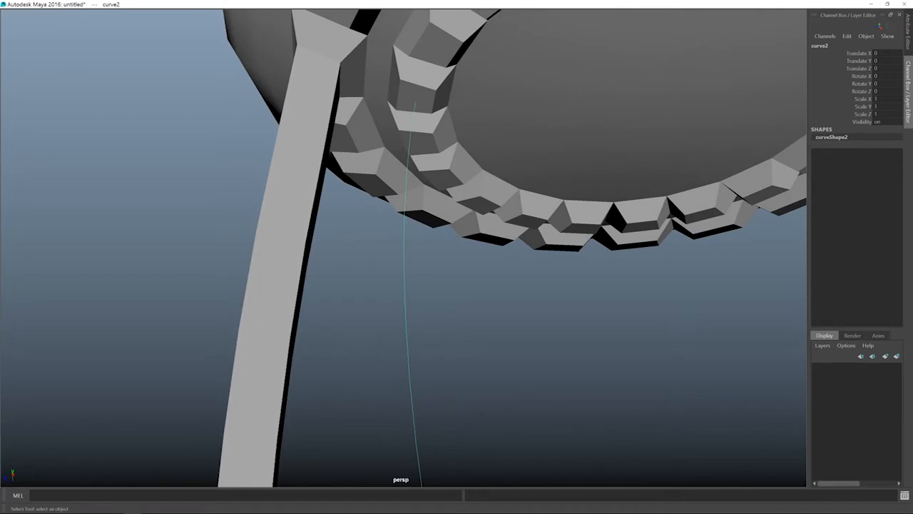
Shift-add face f[53] at curve2's start to the selection and switch to wireframe
{"action": "key", "text": "shift"}
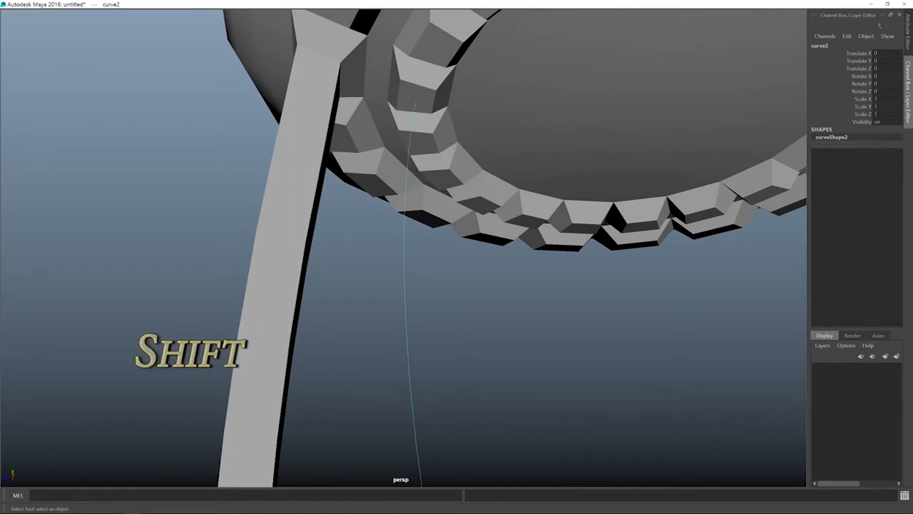
{"action": "left_click", "coordinate": [642, 107]}
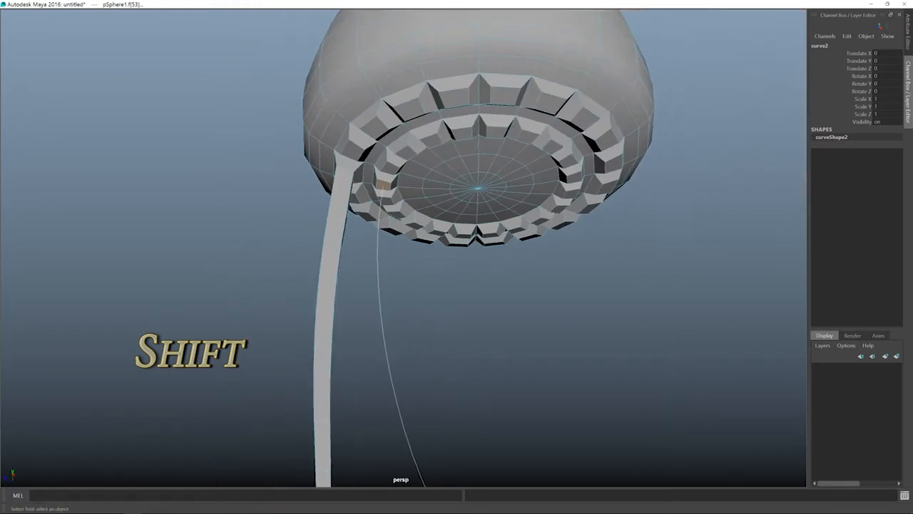
{"action": "key", "text": "4"}
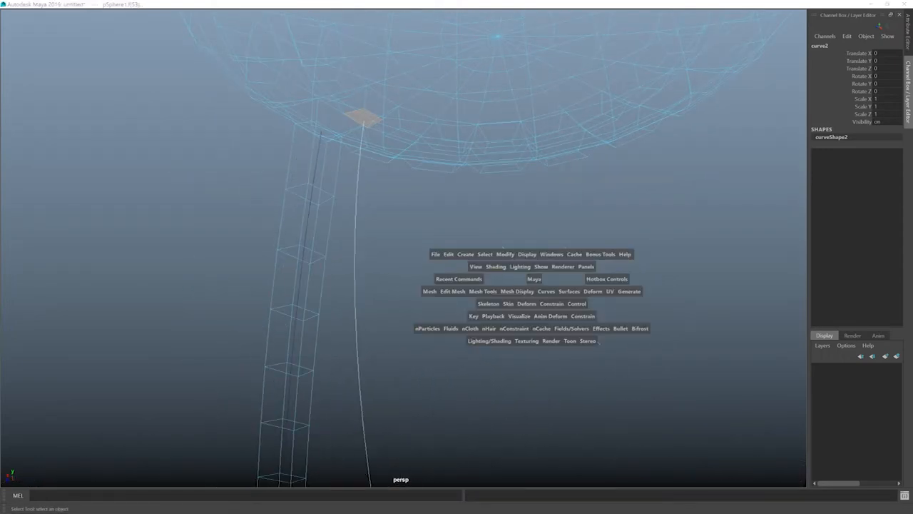
Repeat Poly Extrude along the second curve, then return to object mode and shaded view
{"action": "left_click", "coordinate": [459, 279]}
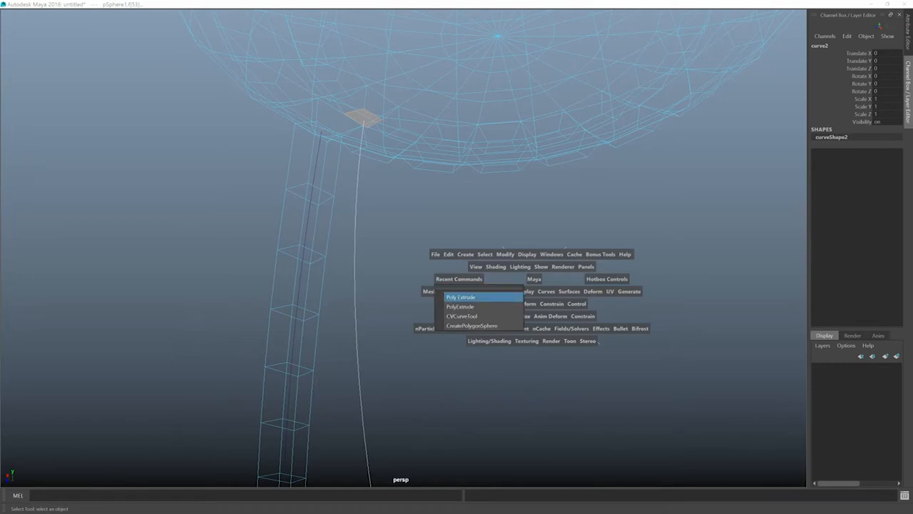
{"action": "left_click", "coordinate": [460, 296]}
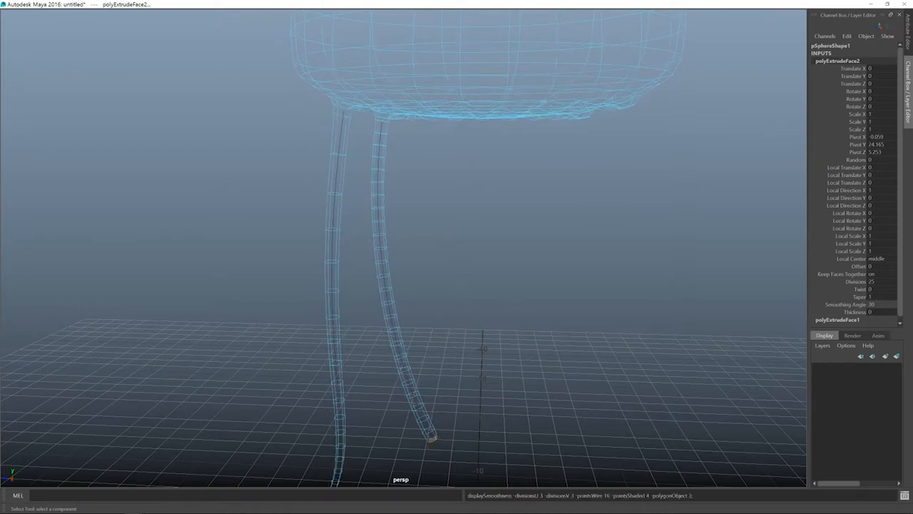
{"action": "key", "text": "F8"}
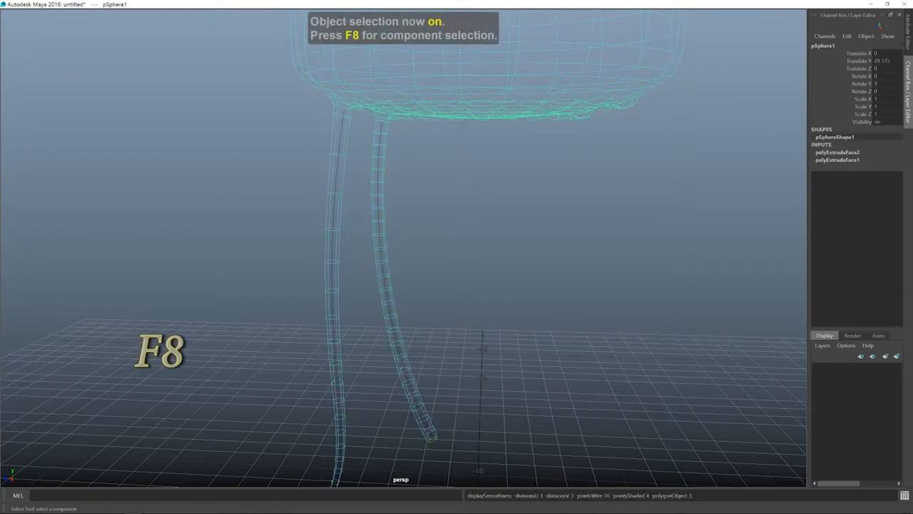
{"action": "key", "text": "5"}
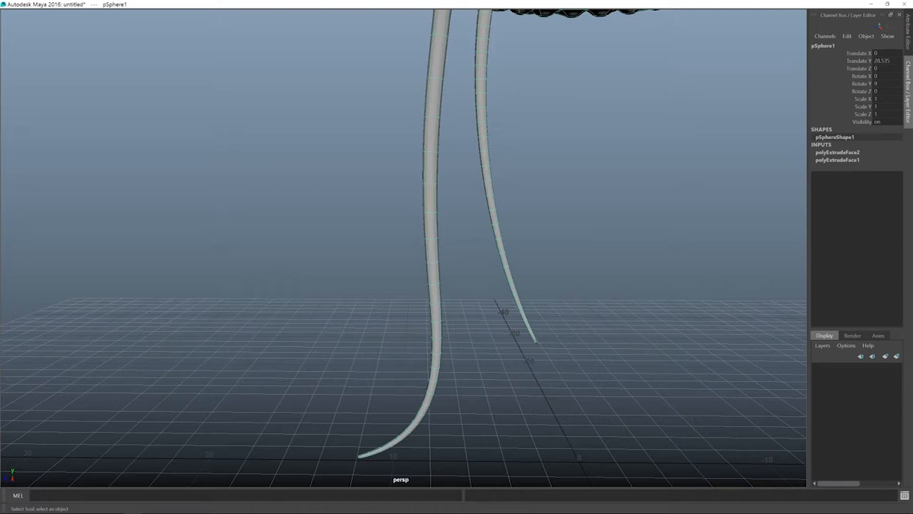
Set the first tentacle's polyExtrudeFace1 Divisions, entering 410 and then 50
{"action": "left_click", "coordinate": [837, 159]}
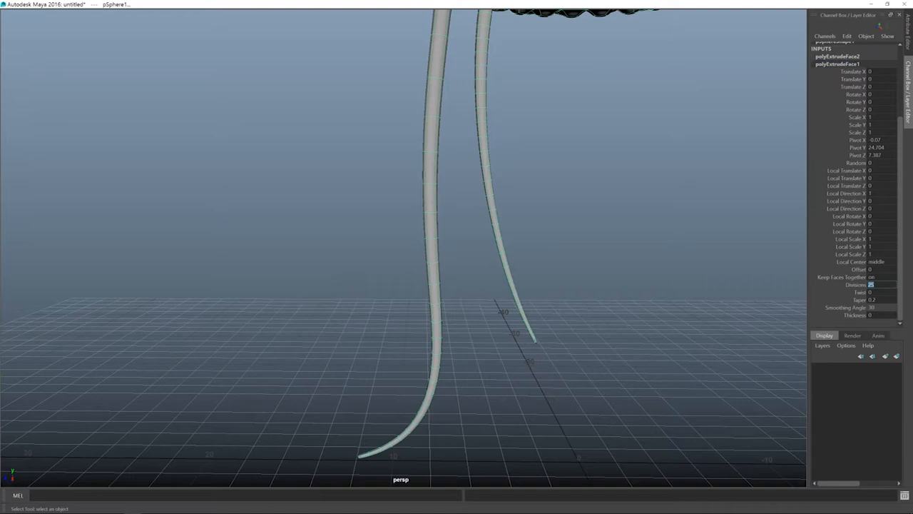
{"action": "type", "text": "410"}
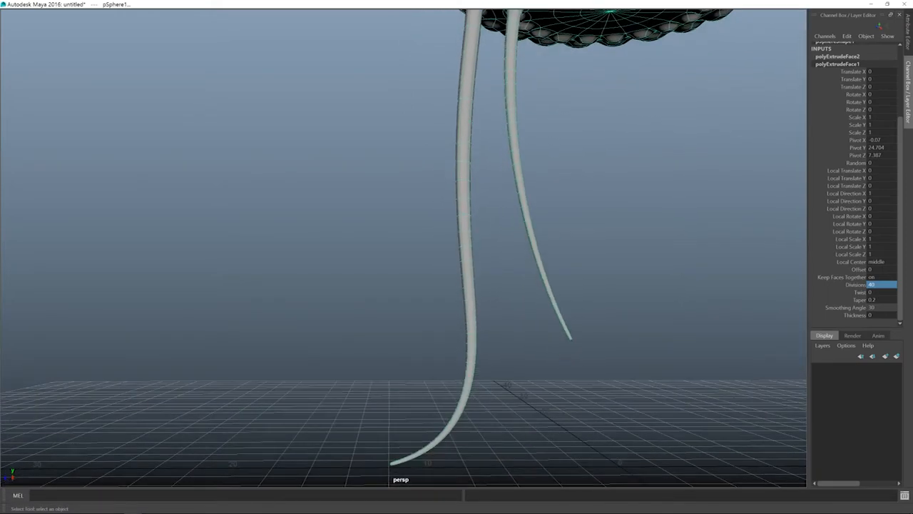
{"action": "left_click", "coordinate": [871, 285]}
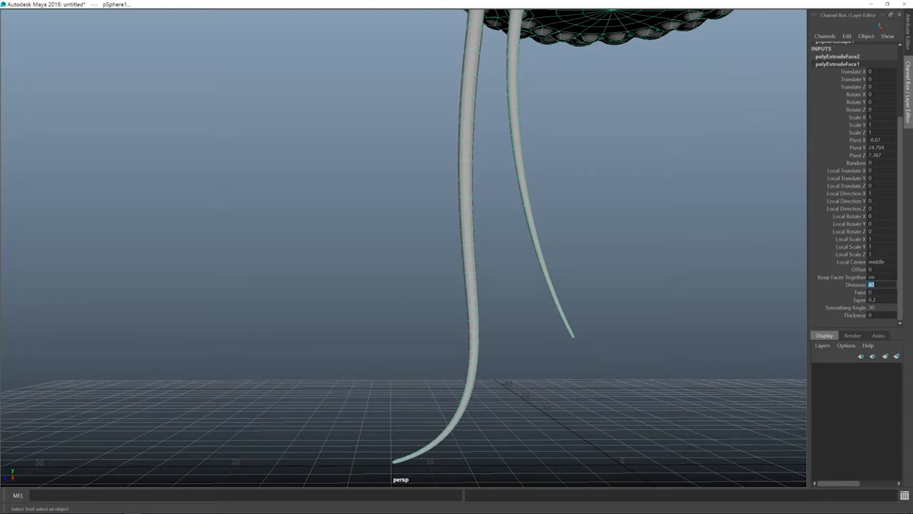
{"action": "type", "text": "50"}
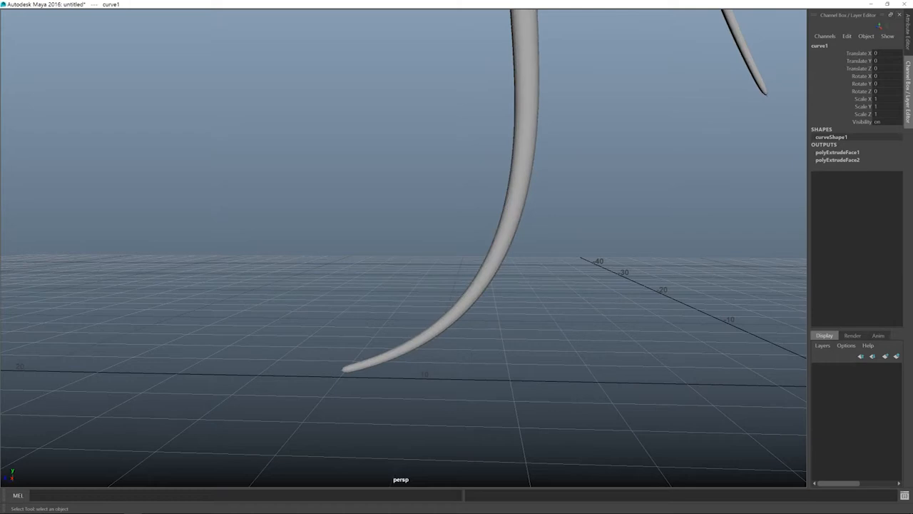
Pick curve1, the first tentacle's guide curve, in wireframe view
{"action": "key", "text": "4"}
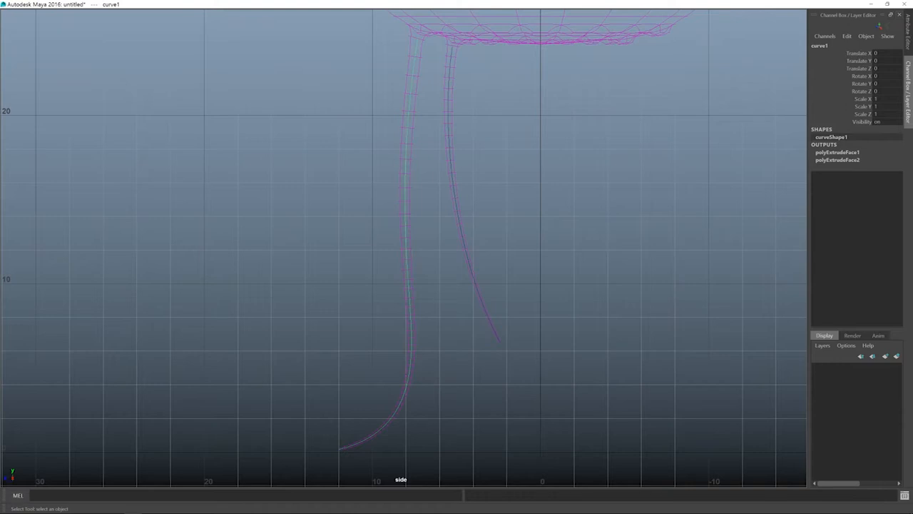
Activate the Move Tool on curve1 in the side view
{"action": "key", "text": "w"}
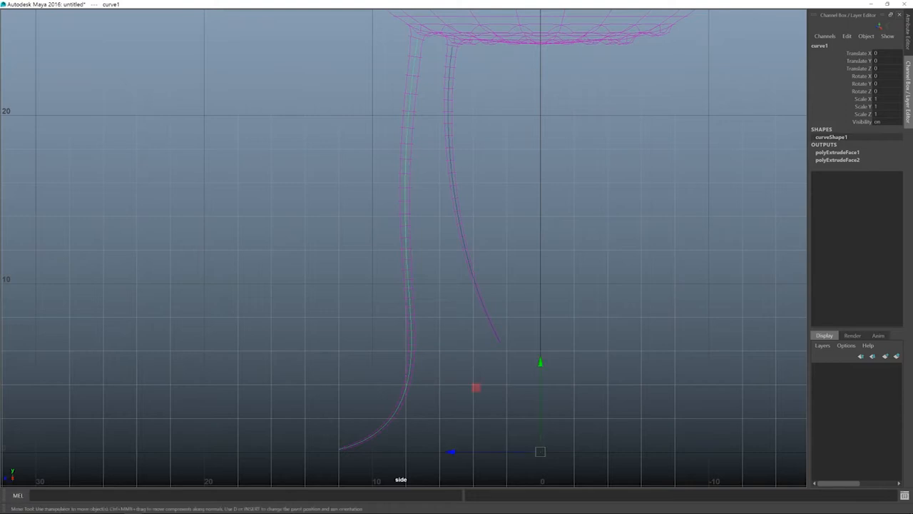
Drag curve1's control points so the tentacle hangs lower and curls outward at its tip
{"action": "key", "text": "F9"}
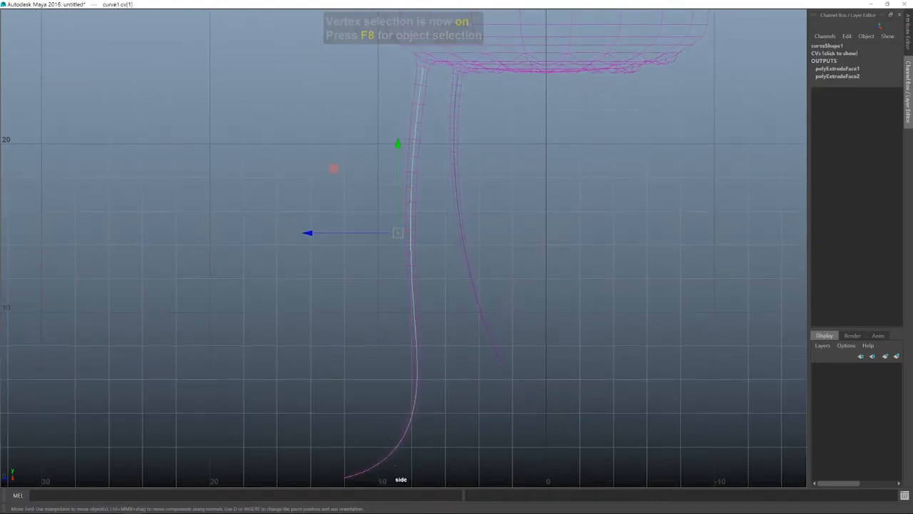
{"action": "left_click_drag", "start_coordinate": [398, 233], "coordinate": [393, 178]}
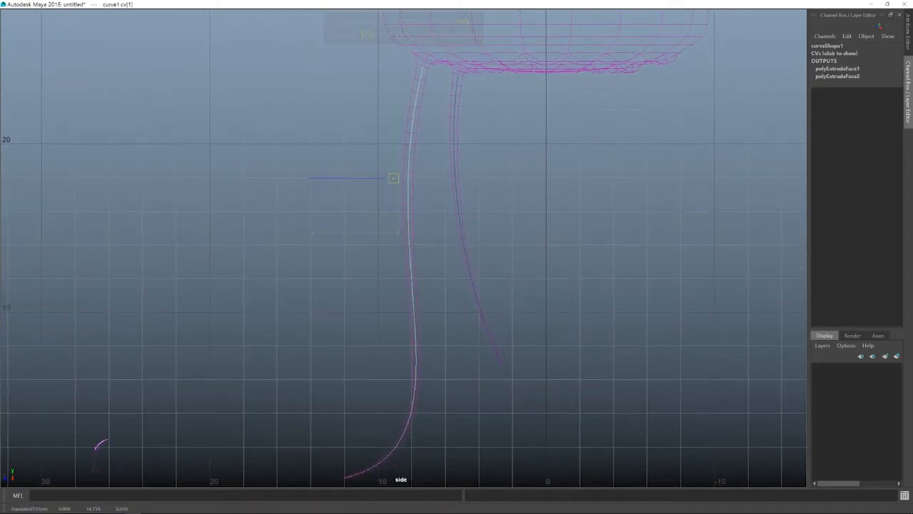
{"action": "left_click_drag", "start_coordinate": [393, 178], "coordinate": [366, 271]}
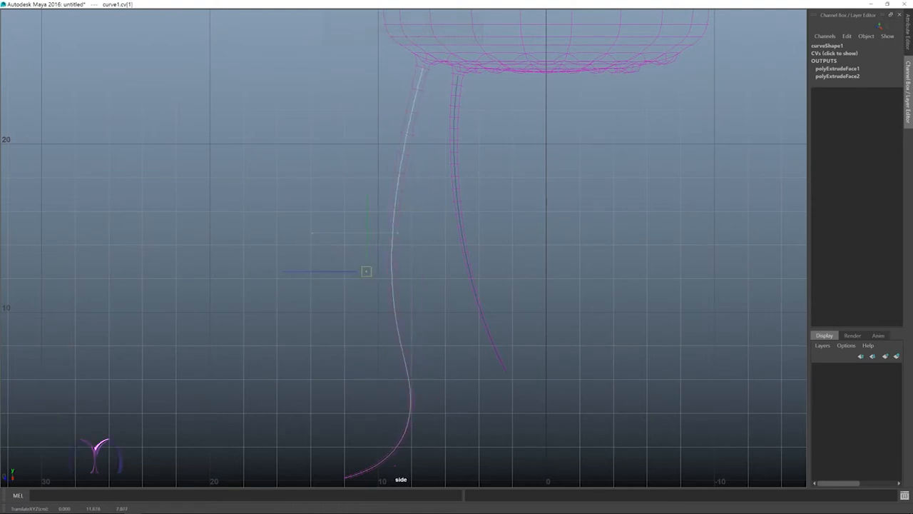
{"action": "left_click_drag", "start_coordinate": [366, 271], "coordinate": [385, 206]}
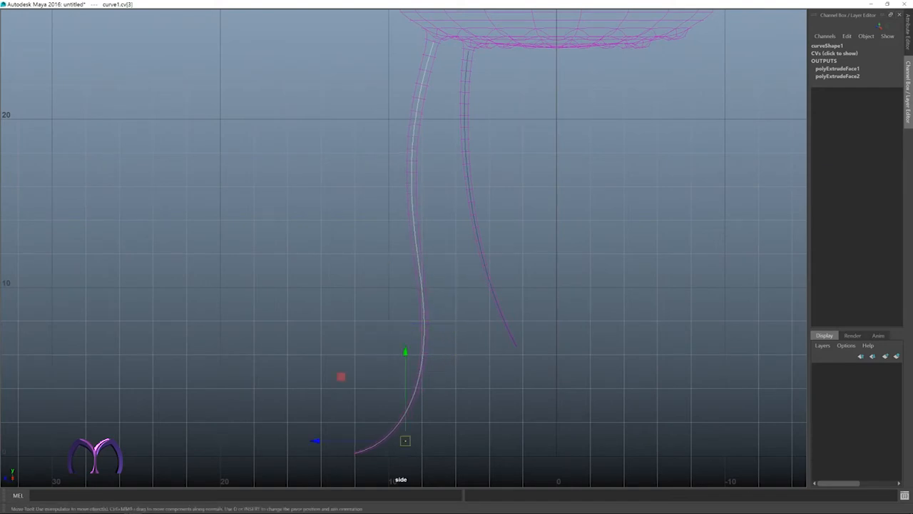
{"action": "left_click_drag", "start_coordinate": [405, 440], "coordinate": [417, 438]}
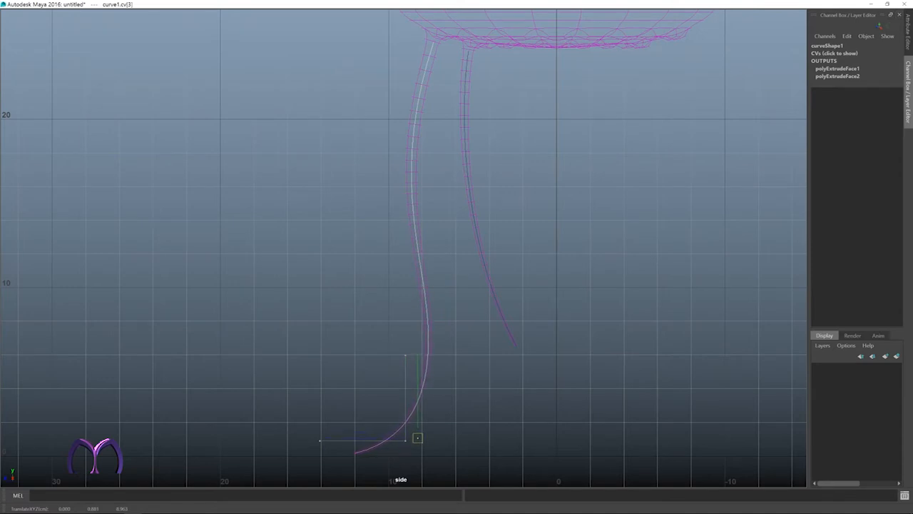
{"action": "left_click_drag", "start_coordinate": [418, 438], "coordinate": [419, 436]}
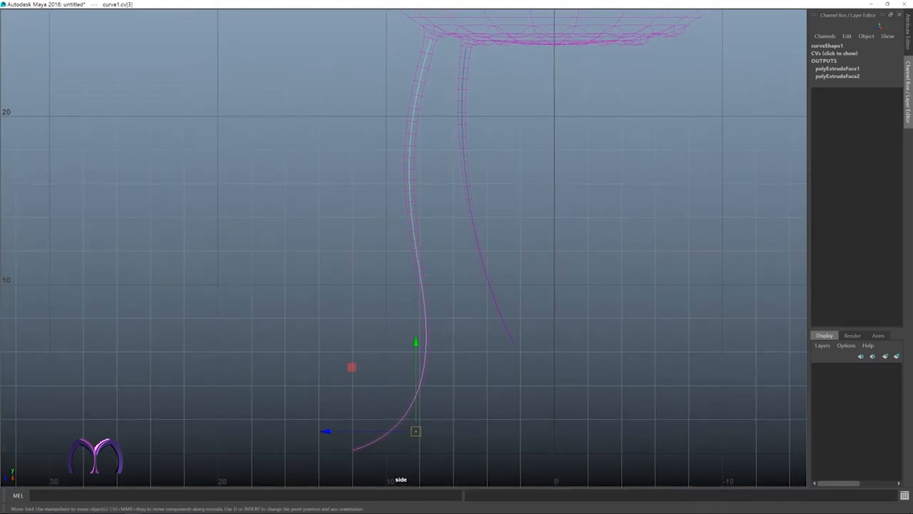
{"action": "key", "text": "f8"}
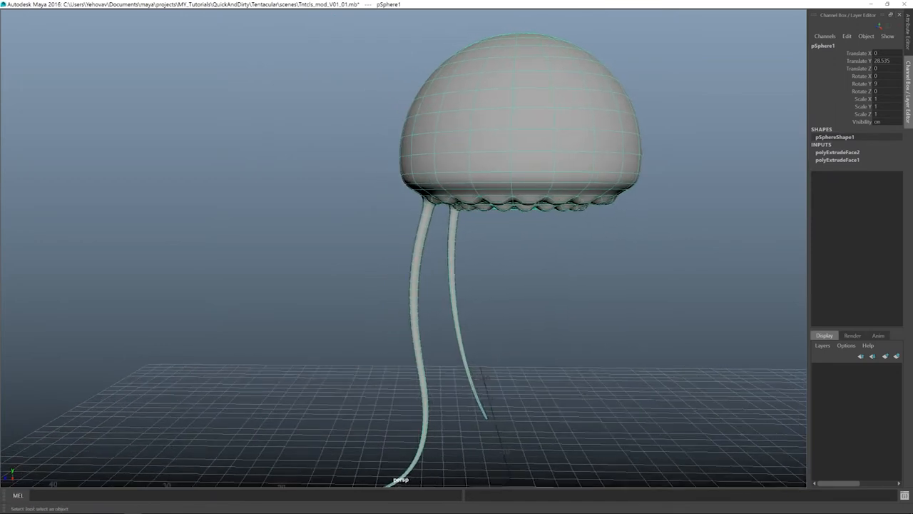
Delete the head mesh's construction history and delete both tentacle guide curves
{"action": "key", "text": "alt+shift+d"}
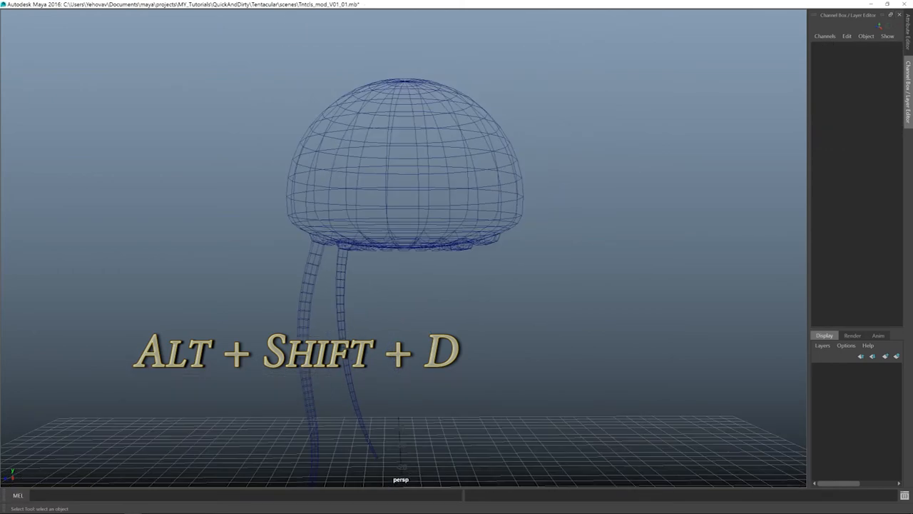
{"action": "key", "text": "alt+shift+d"}
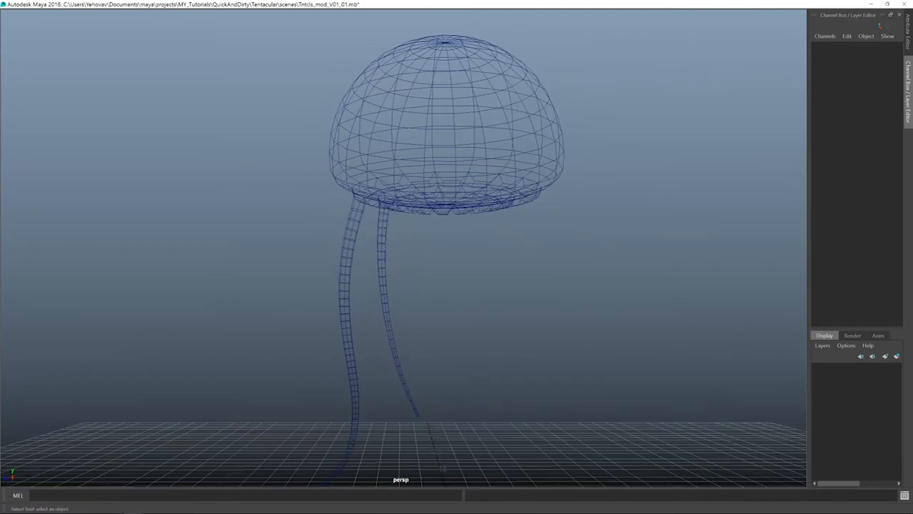
{"action": "key", "text": "5"}
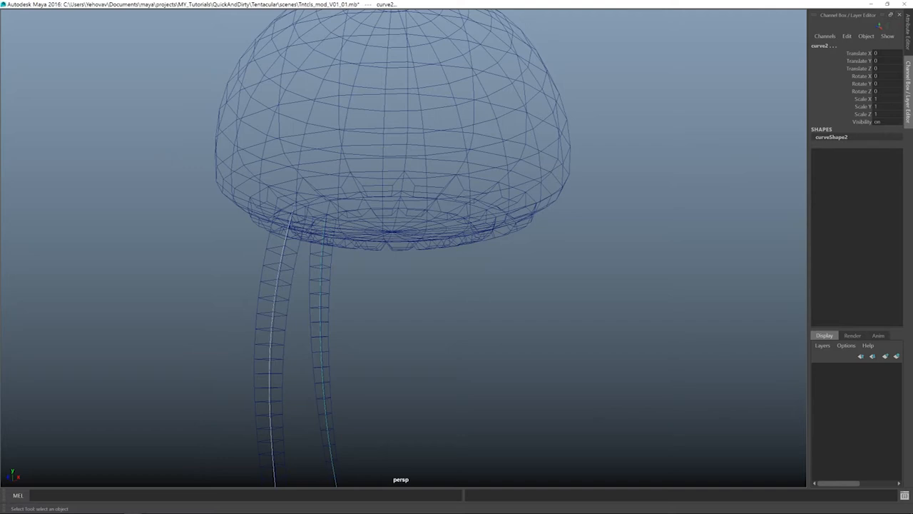
{"action": "key", "text": "5"}
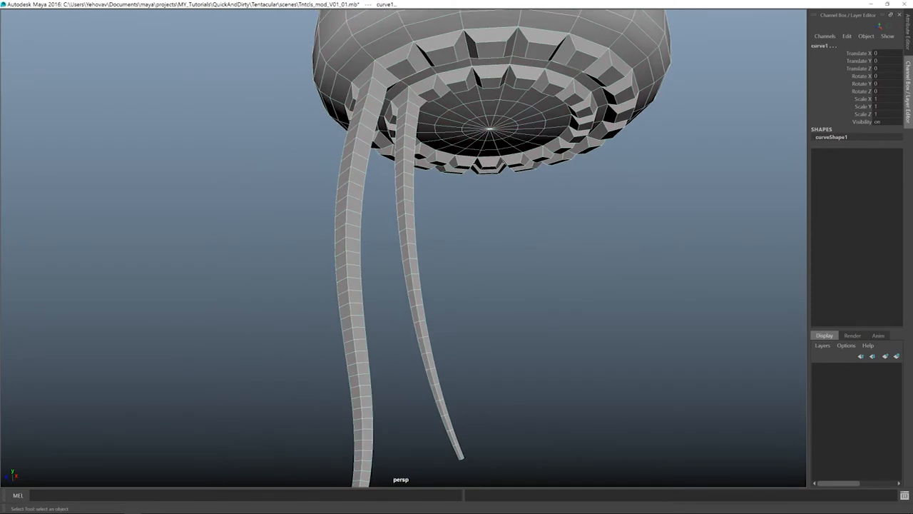
{"action": "key", "text": "4"}
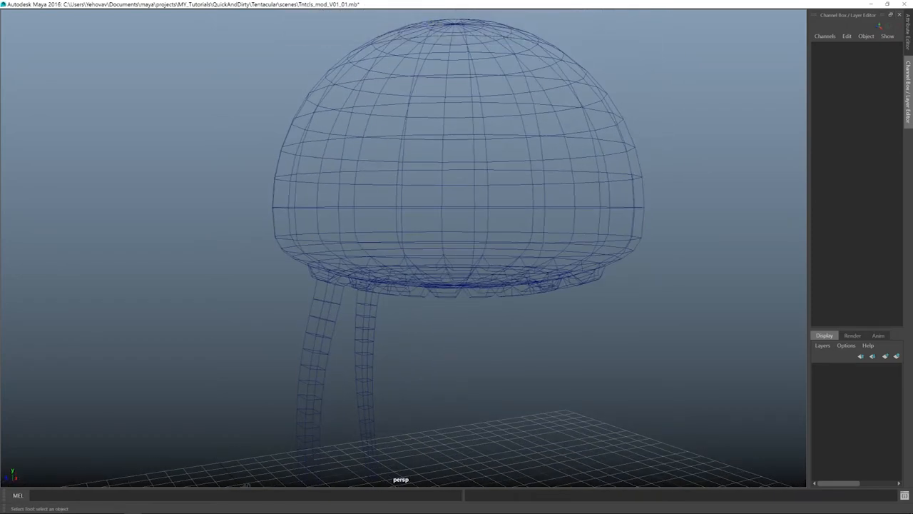
In wireframe top view, delete every head face outside the single tentacle's wedge
{"action": "key", "text": "5"}
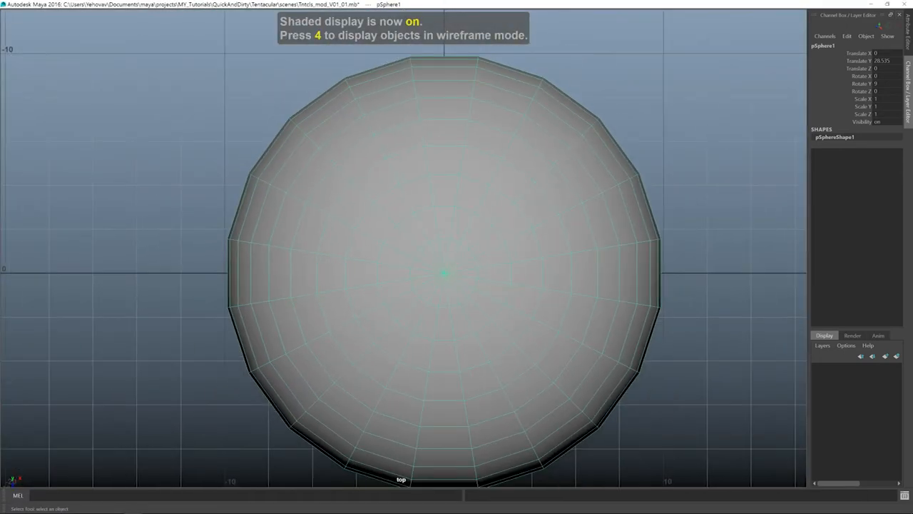
{"action": "key", "text": "4"}
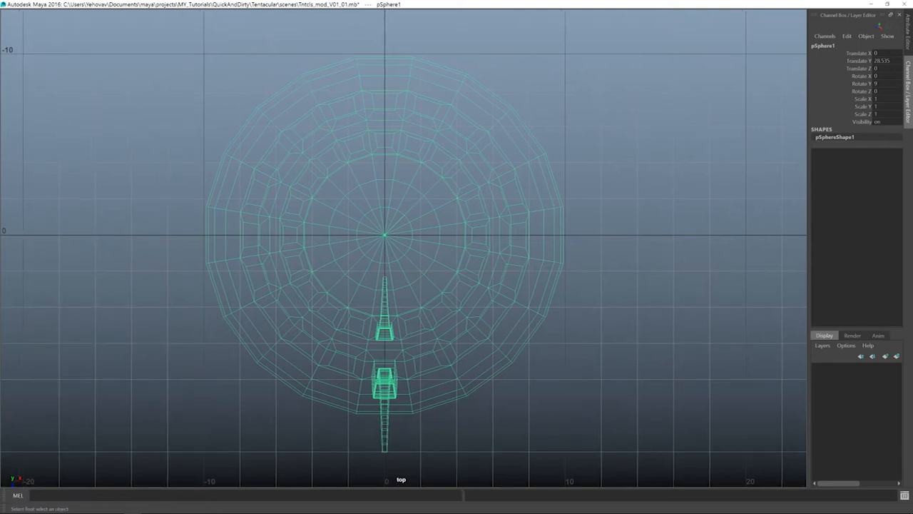
{"action": "key", "text": "F11"}
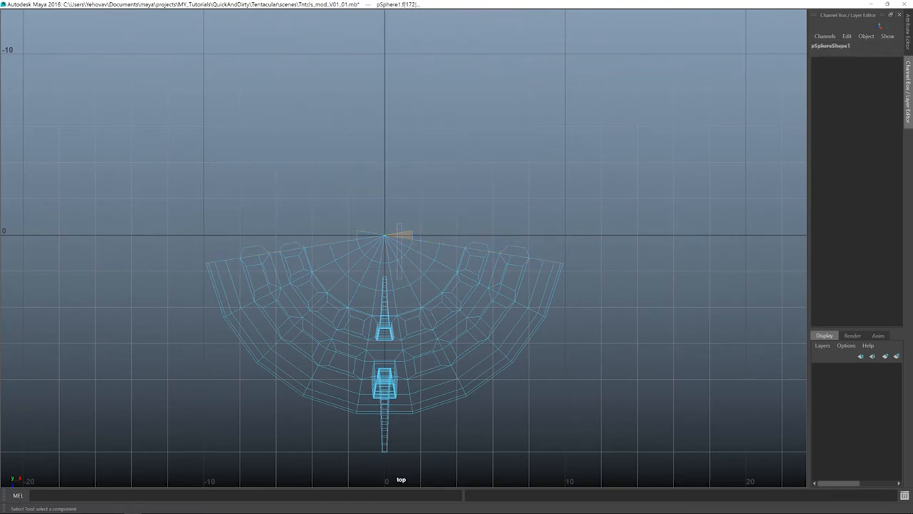
{"action": "left_click", "coordinate": [460, 292]}
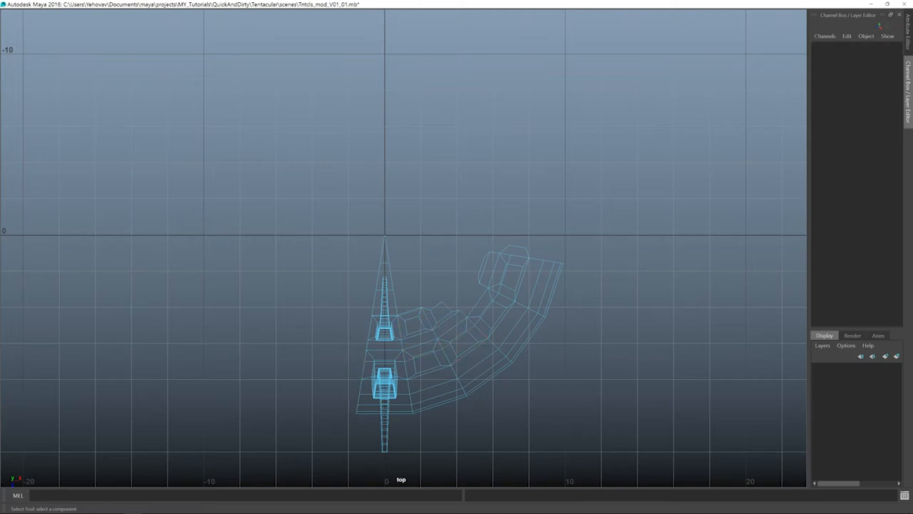
{"action": "left_click_drag", "start_coordinate": [403, 306], "coordinate": [580, 345]}
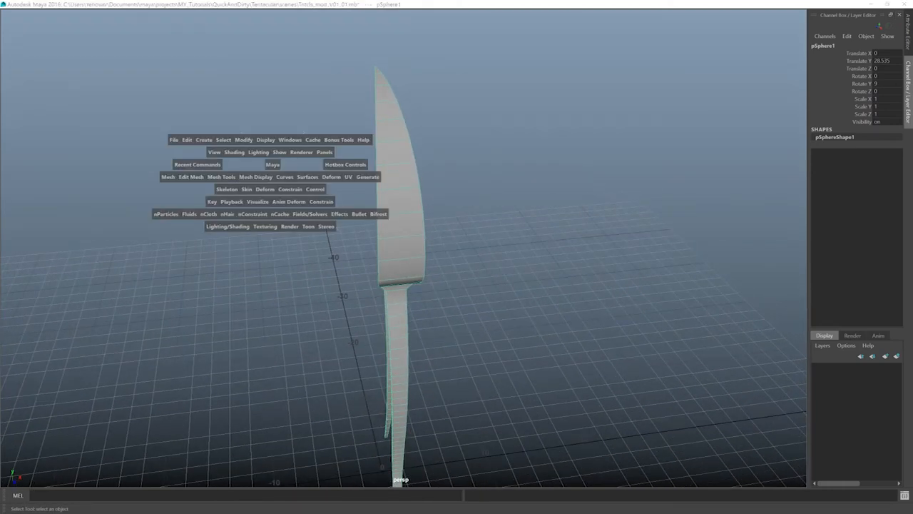
Duplicate Special the wedge: 19 copies rotated 18° in Y, giving twenty tentacles
{"action": "left_click", "coordinate": [187, 139]}
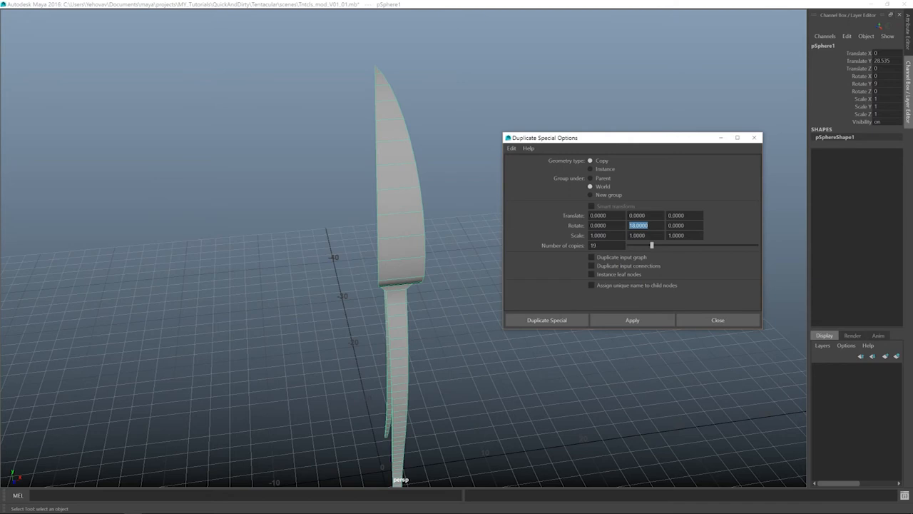
{"action": "type", "text": "8.0000"}
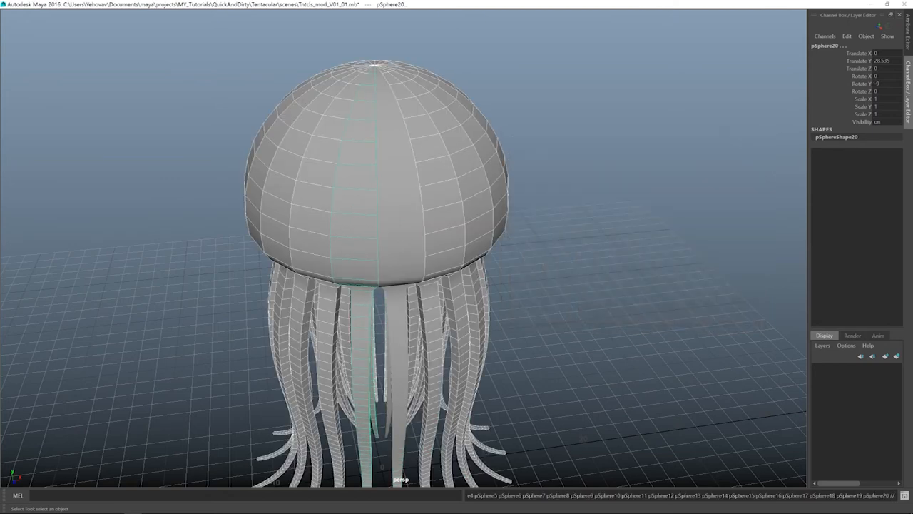
{"action": "key", "text": "space"}
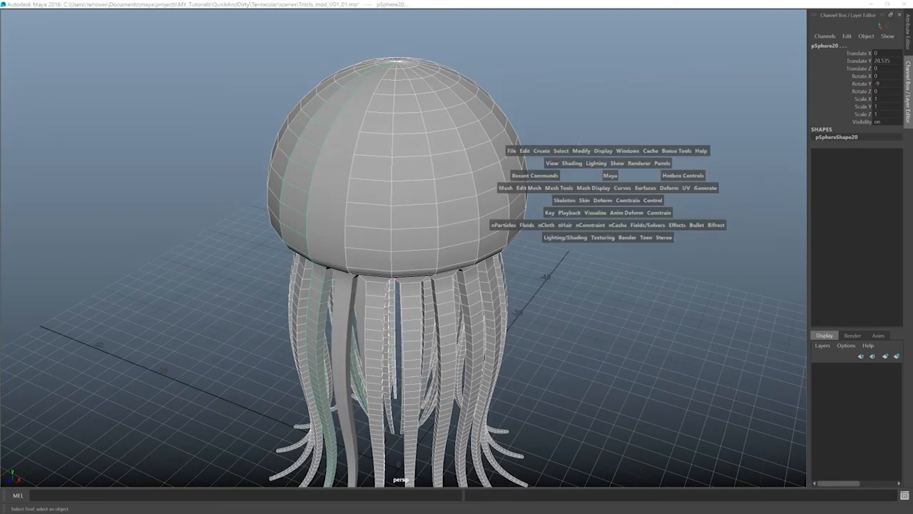
Select all twenty wedge pieces in the Outliner
{"action": "left_click", "coordinate": [627, 151]}
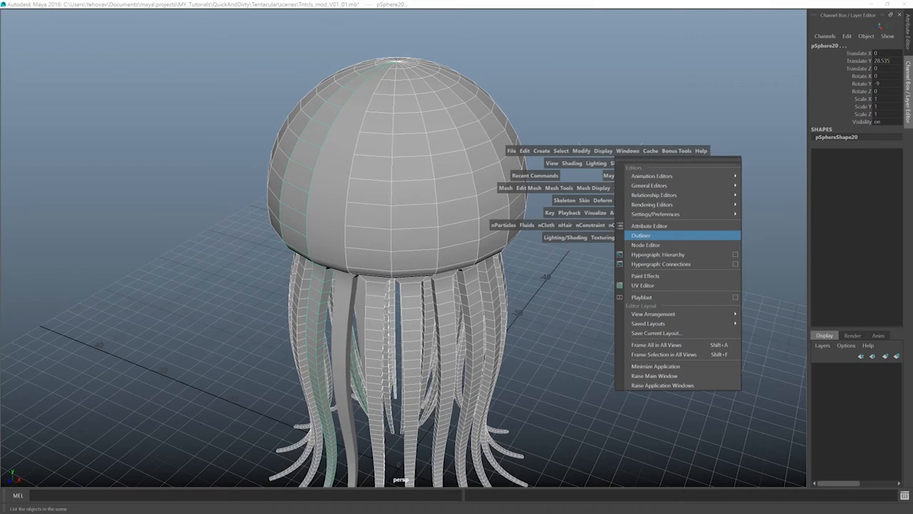
{"action": "left_click", "coordinate": [641, 235]}
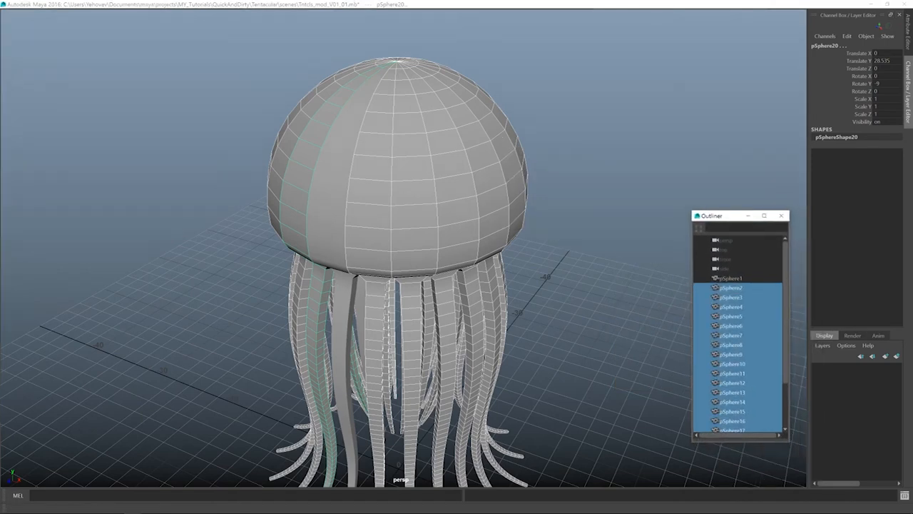
{"action": "scroll", "scroll_direction": "down", "scroll_amount": 3}
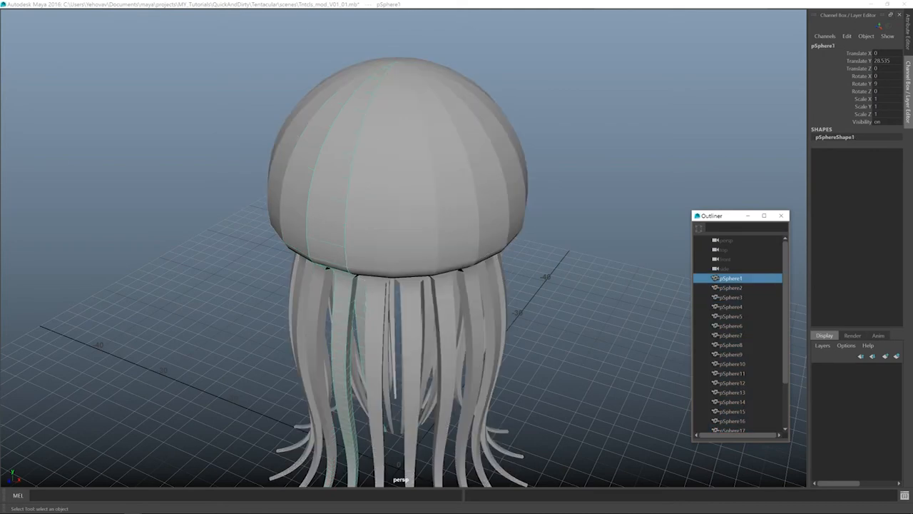
{"action": "scroll", "scroll_direction": "down", "scroll_amount": 3}
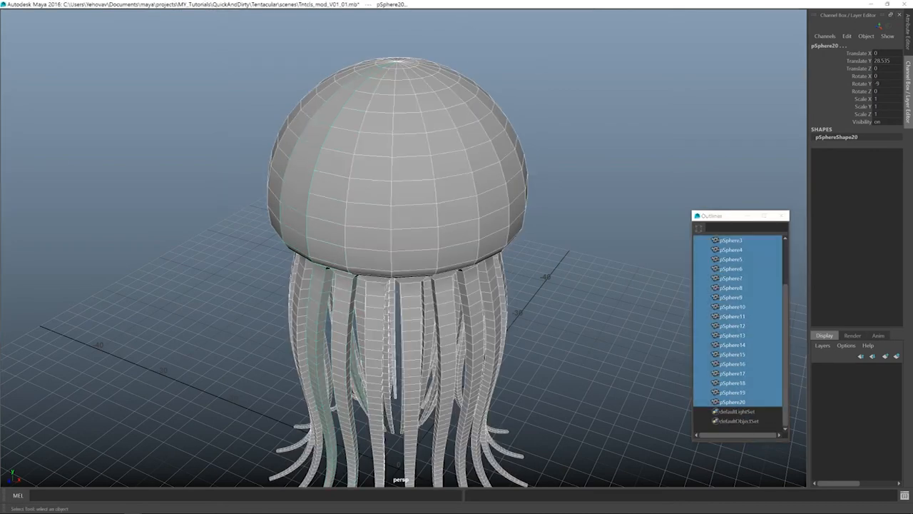
Combine the pieces into one mesh and merge the overlapping seam vertices
{"action": "key", "text": "space"}
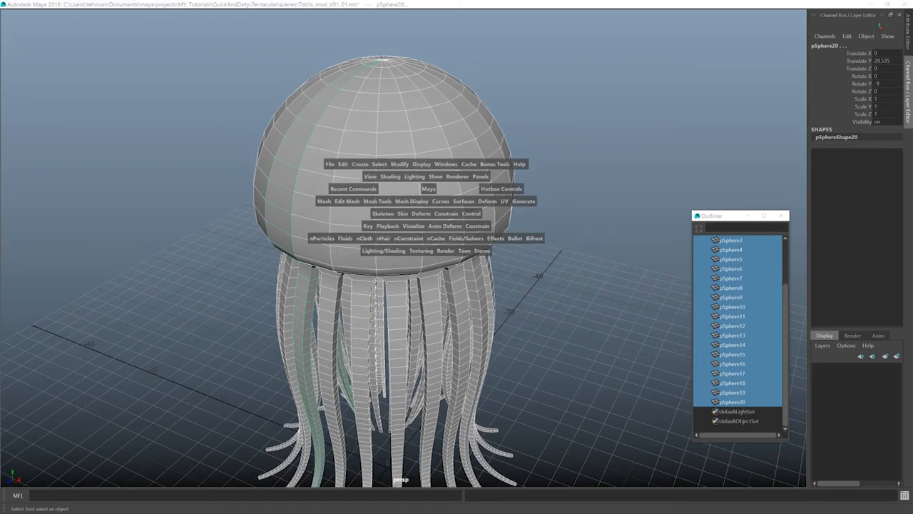
{"action": "left_click", "coordinate": [324, 200]}
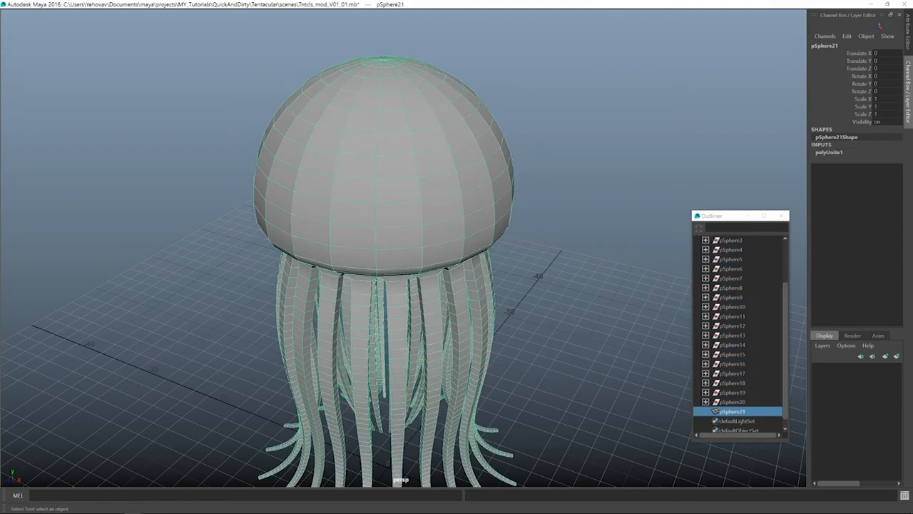
{"action": "key", "text": "space"}
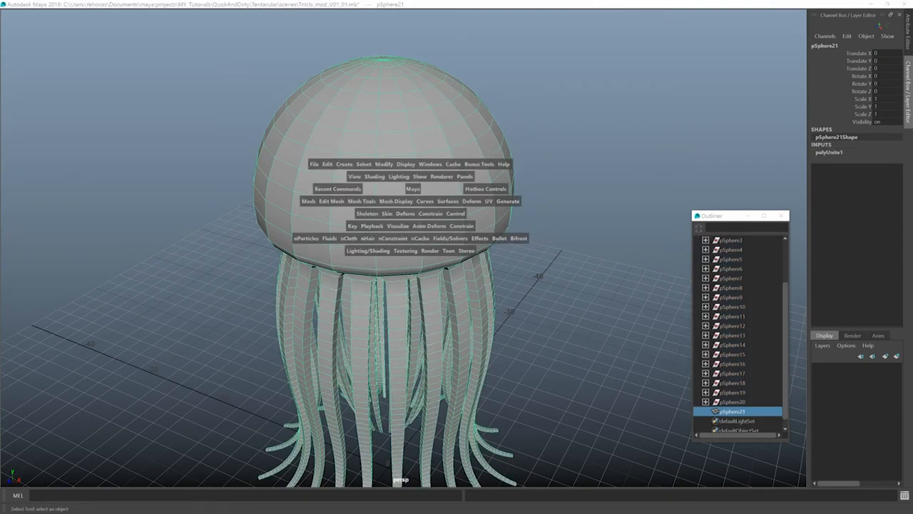
{"action": "left_click", "coordinate": [308, 200]}
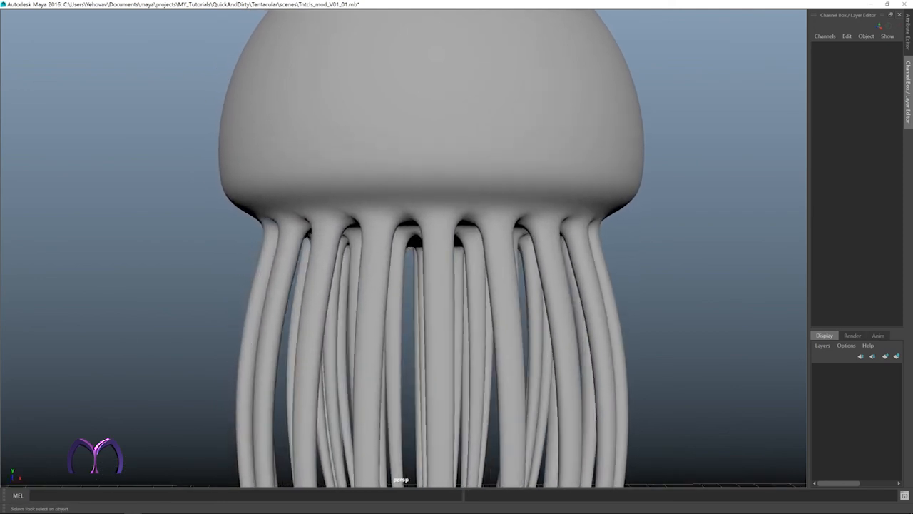
Raise Smooth Mesh Preview Division Levels to 4 in the jellyfish's Attribute Editor
{"action": "left_click", "coordinate": [385, 278]}
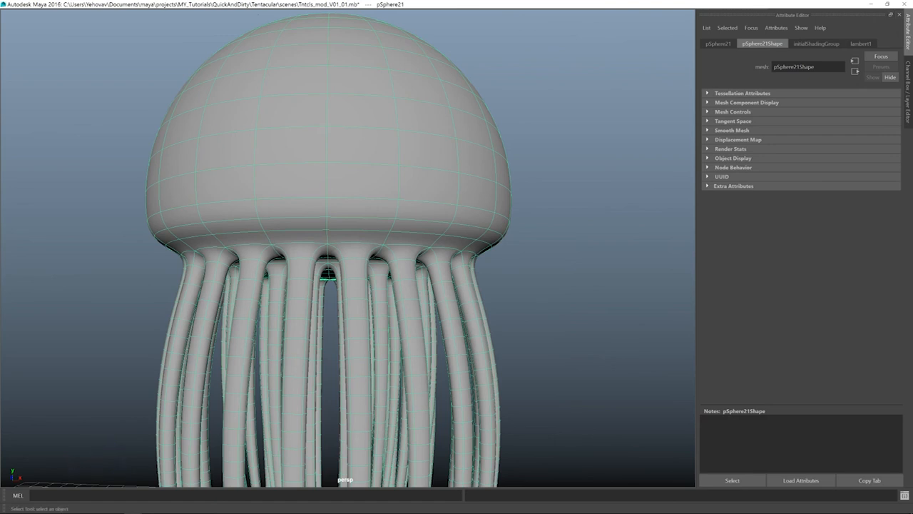
{"action": "left_click", "coordinate": [733, 130]}
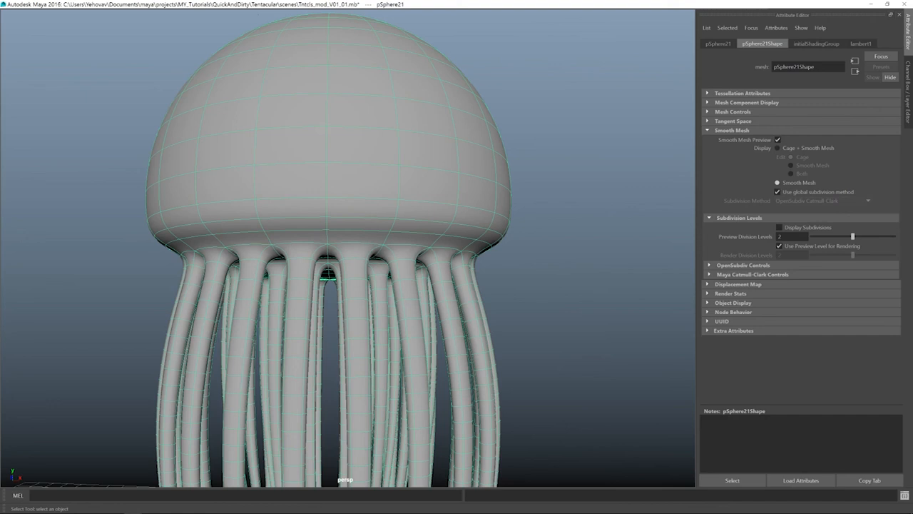
{"action": "left_click_drag", "start_coordinate": [852, 236], "coordinate": [894, 236]}
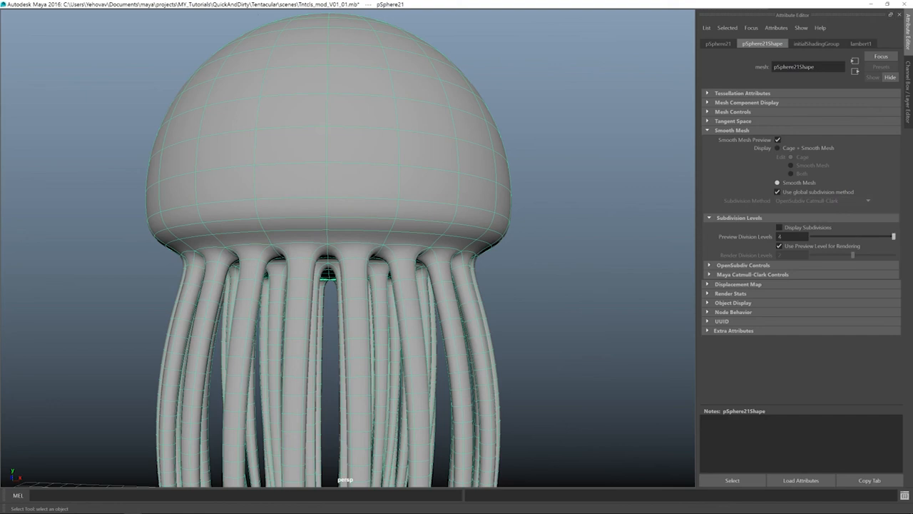